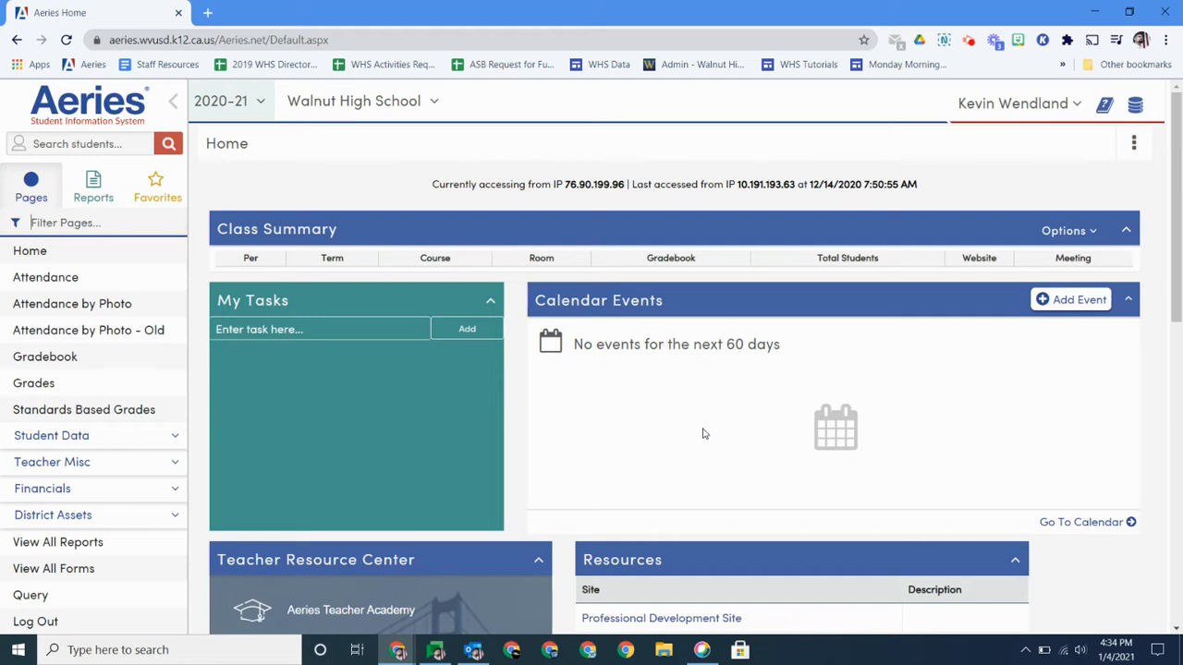
pyautogui.moveTo(77, 357)
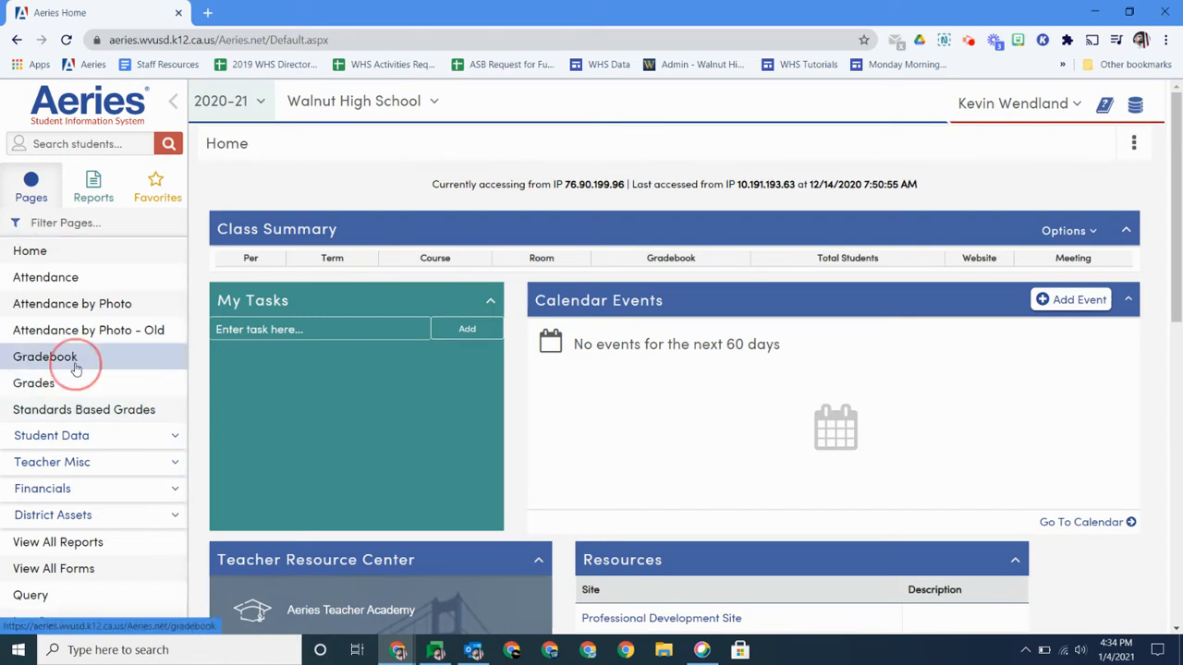
# Go to the Gradebook area from the Pages menu and begin adding a new gradebook
pyautogui.click(45, 356)
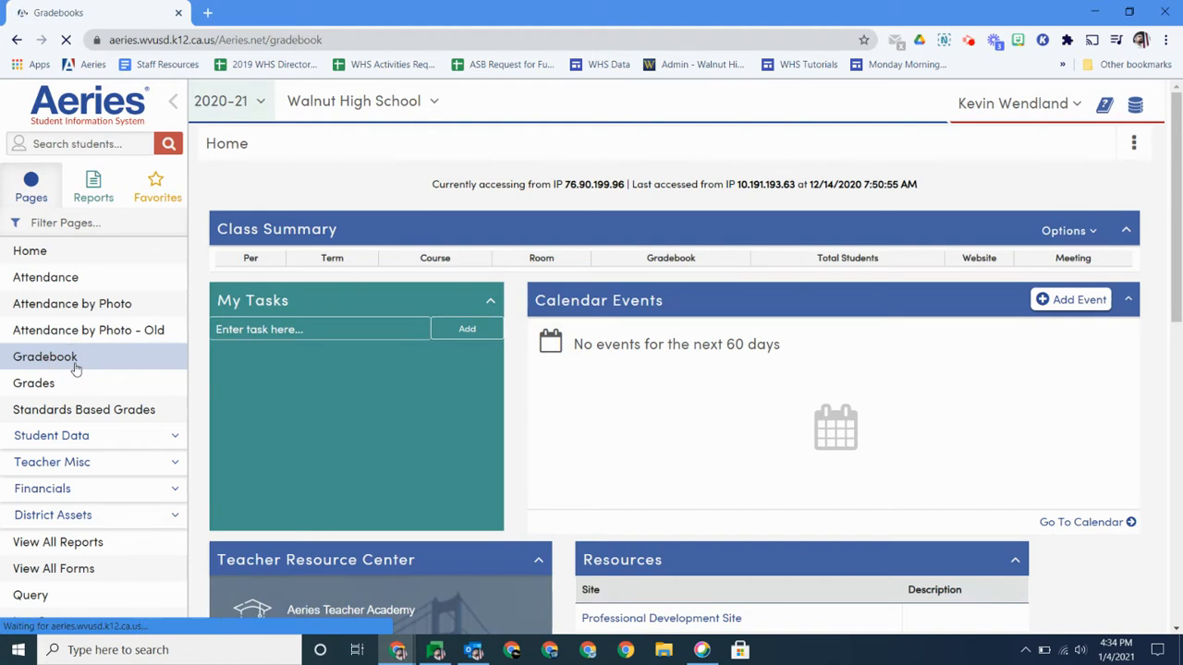
pyautogui.click(44, 356)
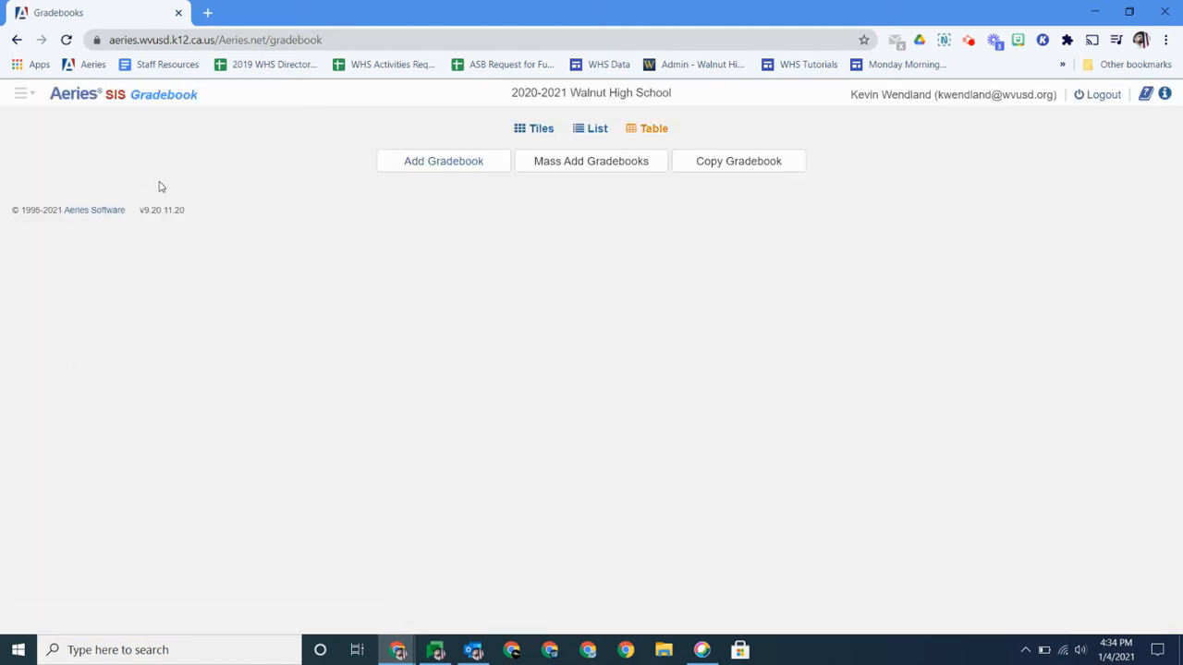
pyautogui.click(444, 160)
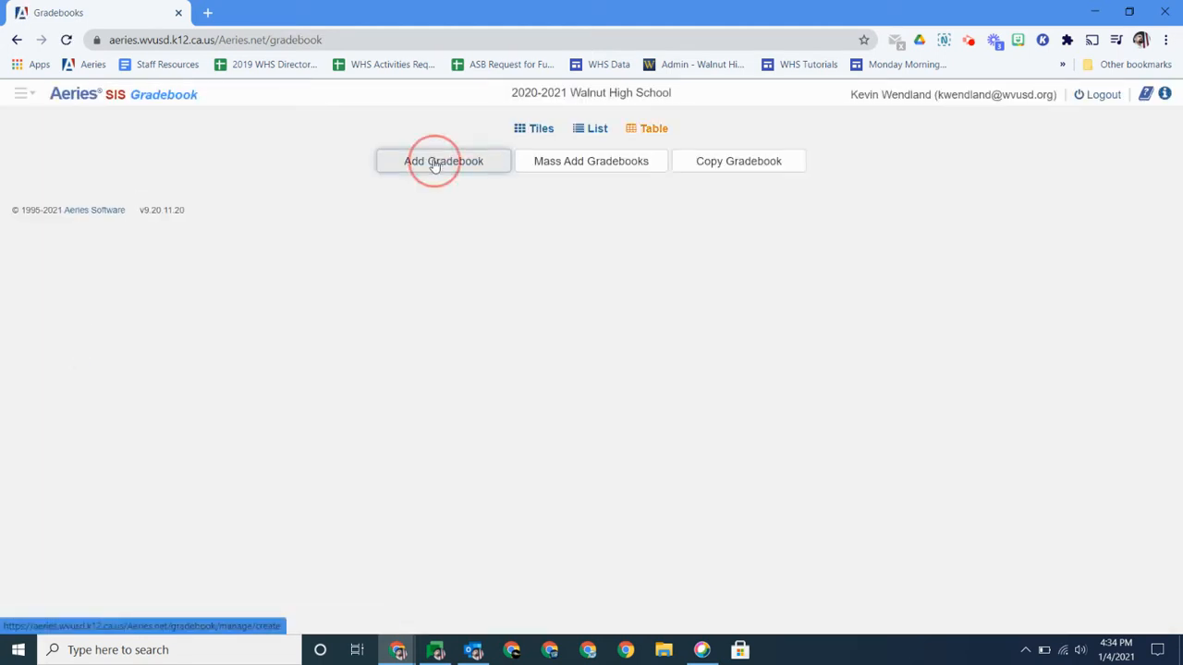
# Create gradebook '1 - Teacher Aide' for Spring Semester with section 2789 (period 1, S) and save it
pyautogui.click(443, 161)
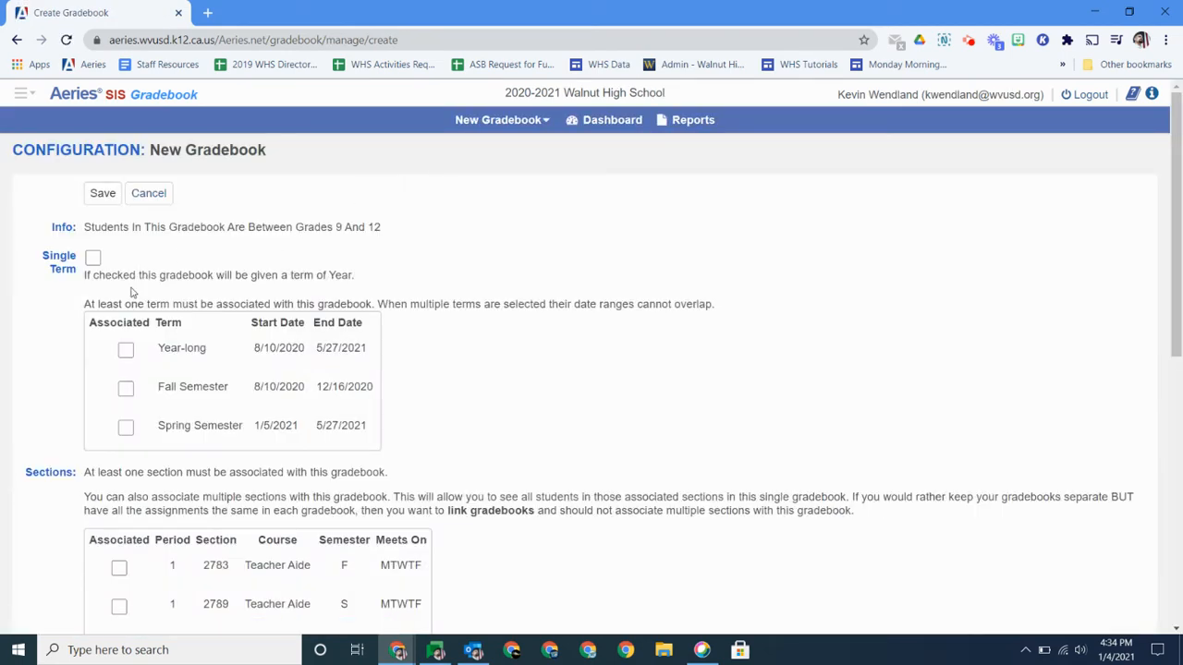
pyautogui.moveTo(155, 443)
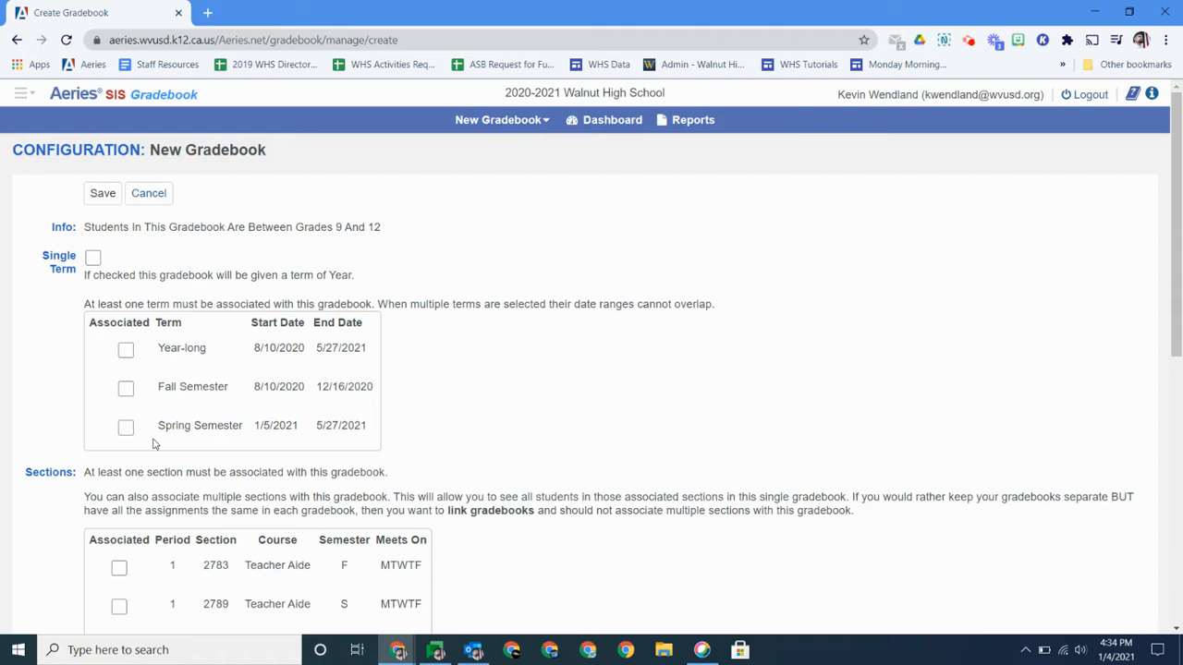
pyautogui.click(126, 427)
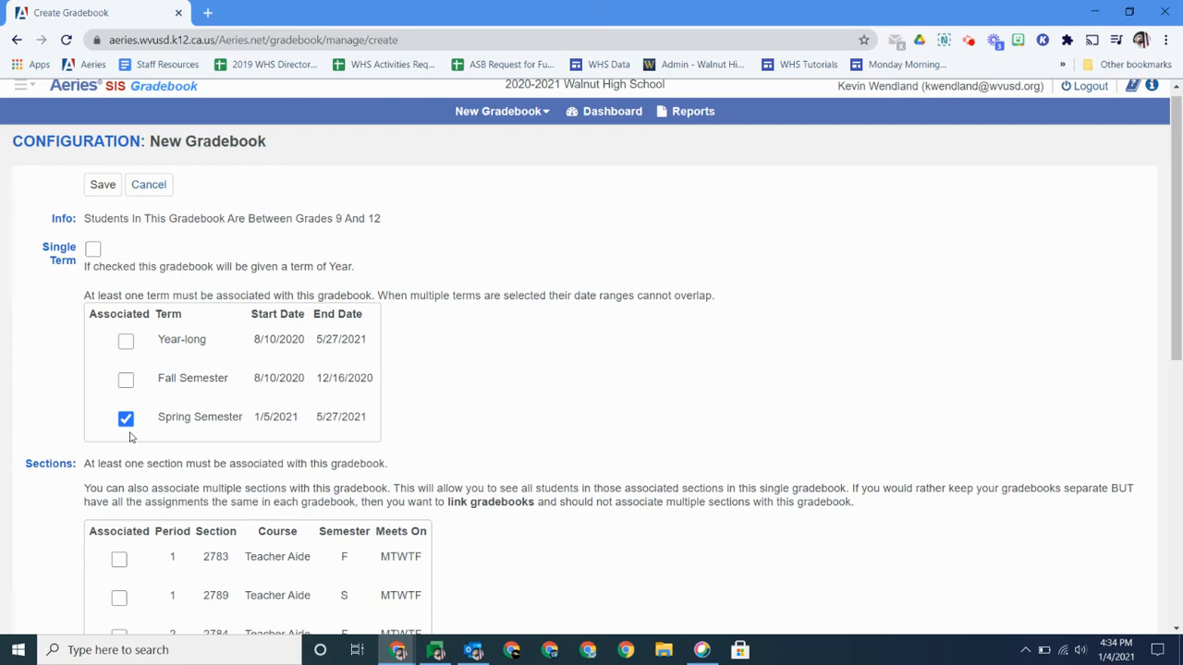
pyautogui.scroll(-3)
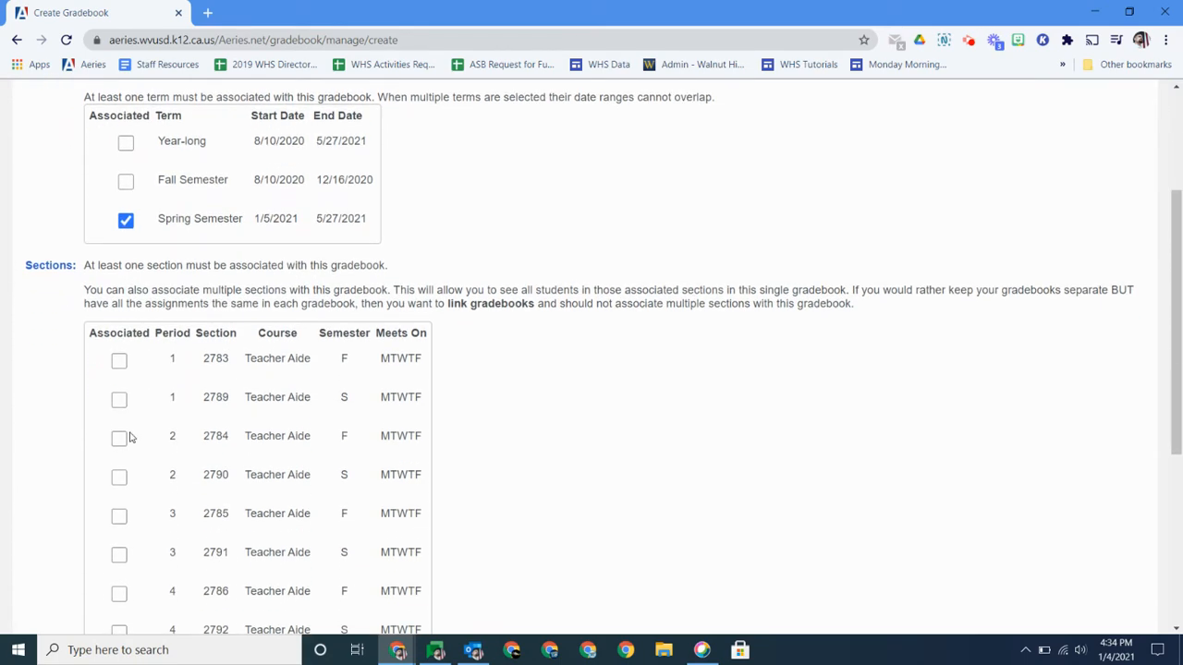
pyautogui.scroll(-3)
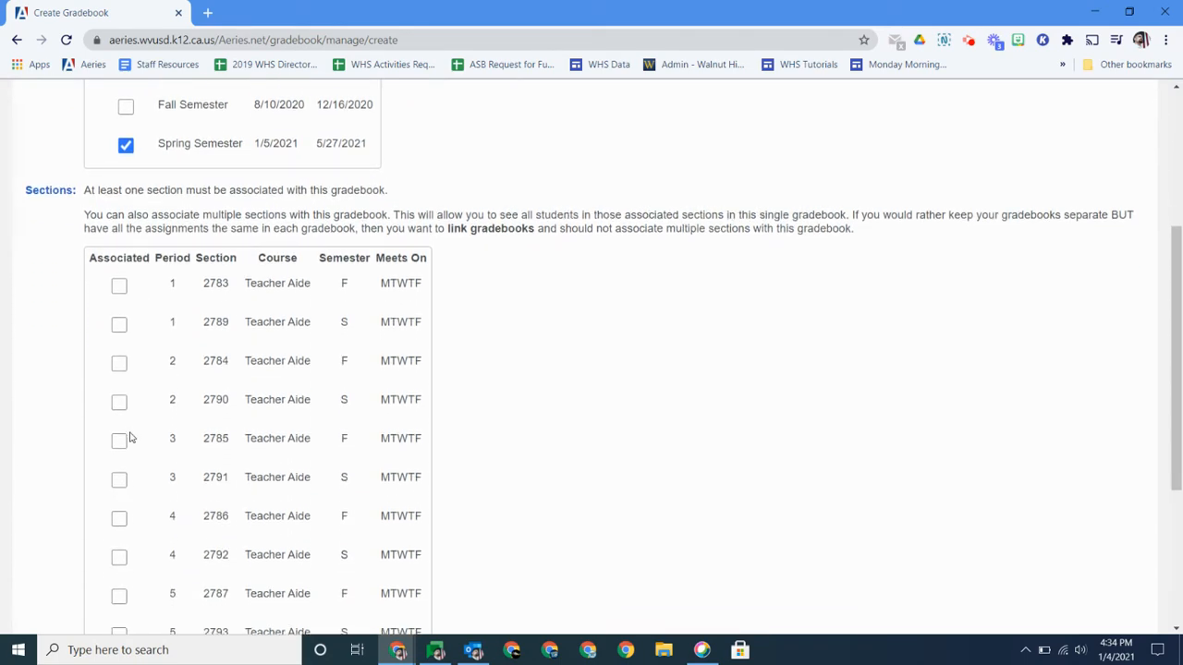
pyautogui.moveTo(181, 359)
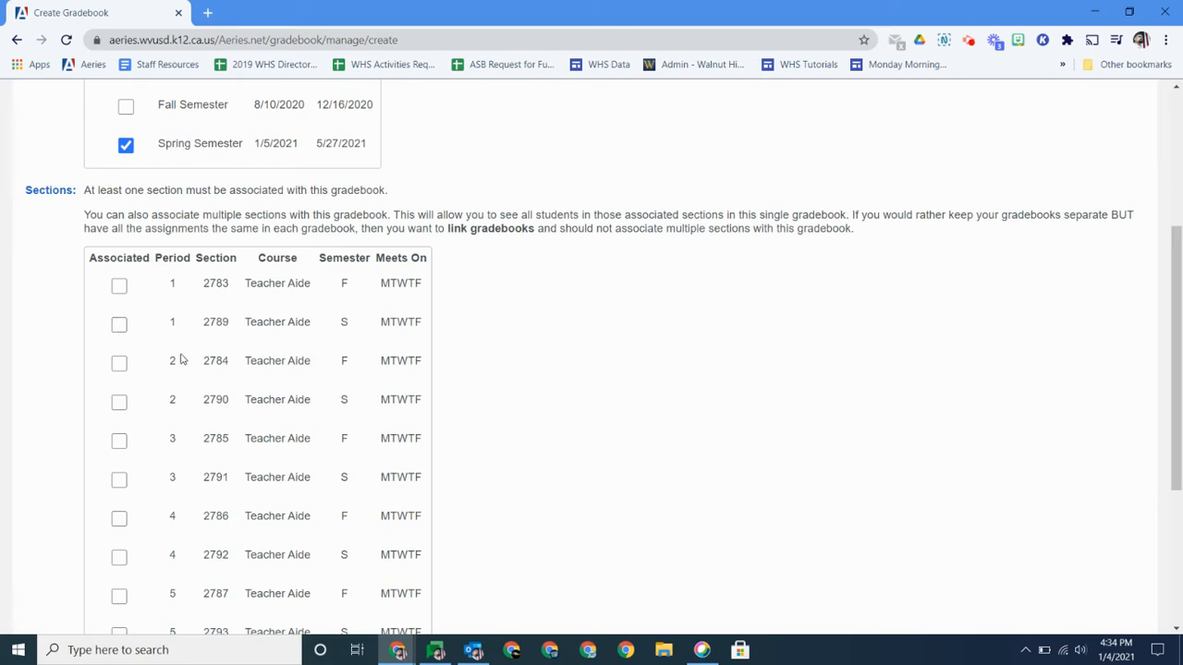
pyautogui.click(118, 321)
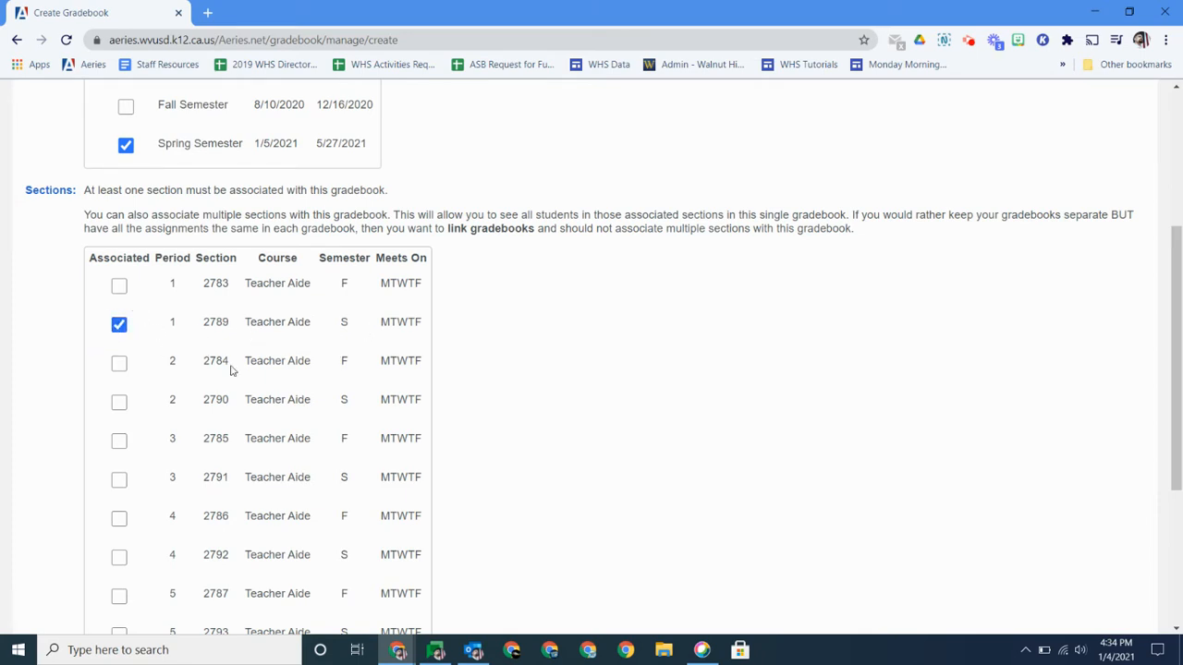
pyautogui.scroll(-3)
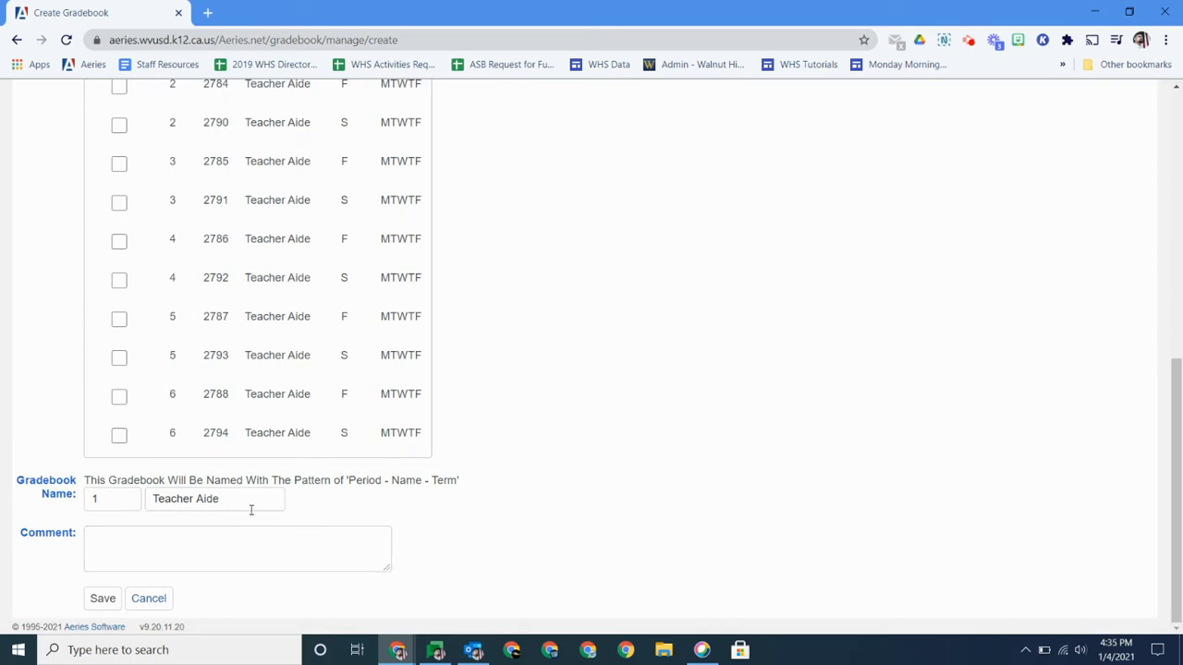
pyautogui.moveTo(273, 528)
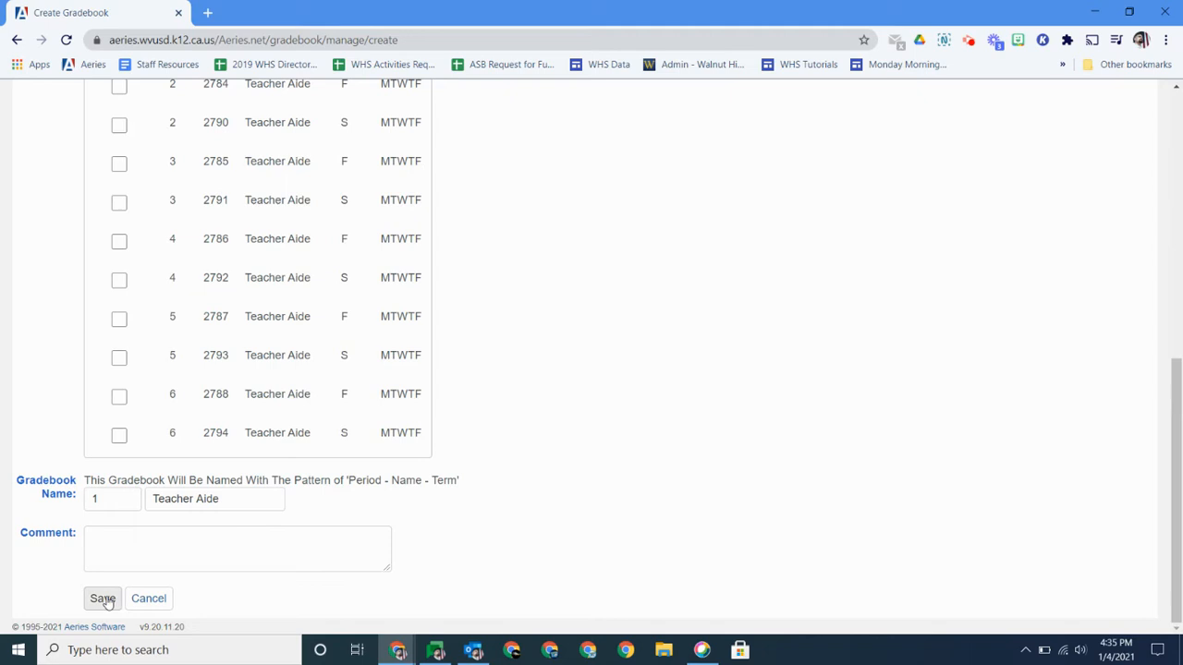
pyautogui.click(102, 599)
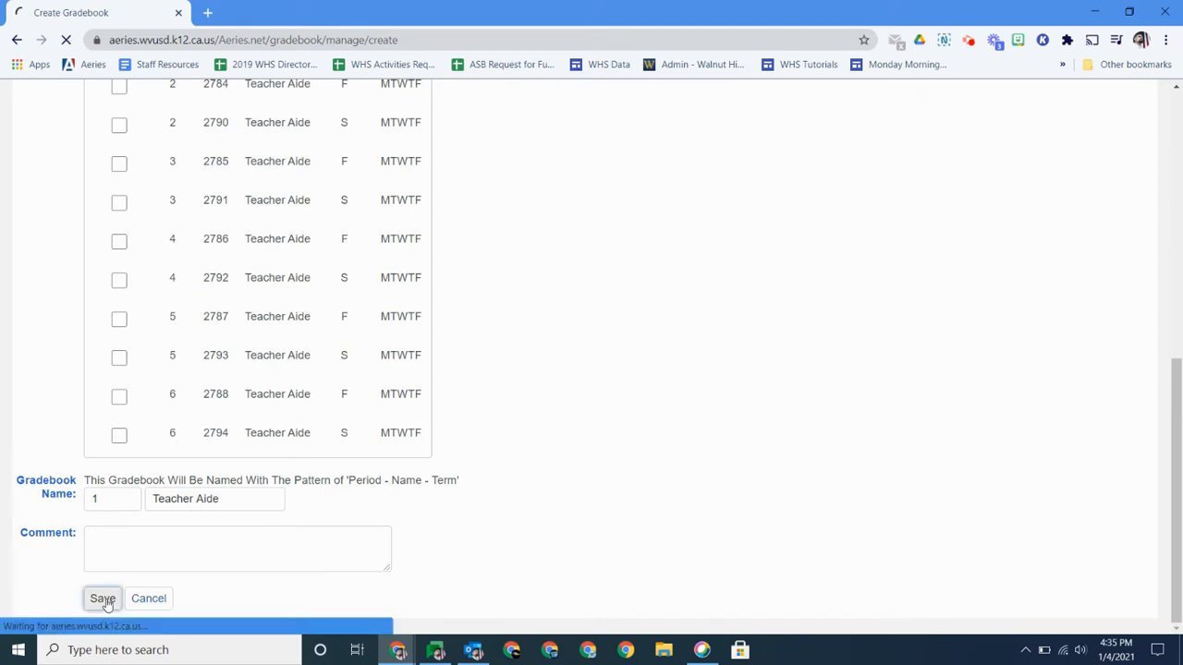
pyautogui.click(103, 599)
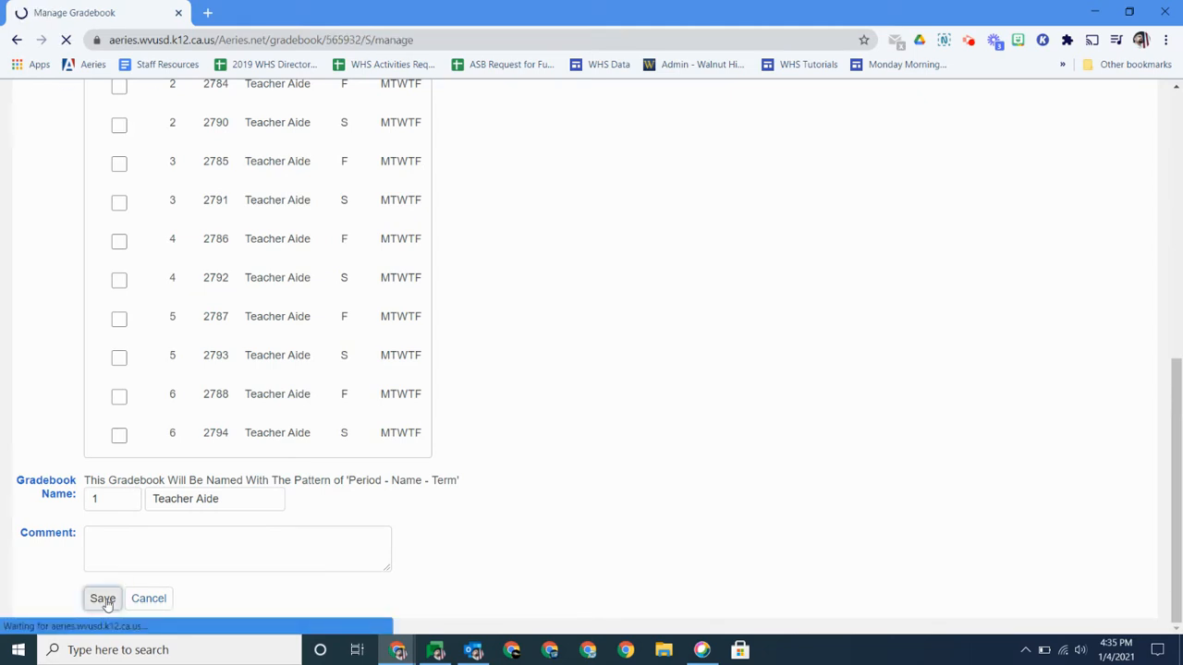
pyautogui.click(103, 599)
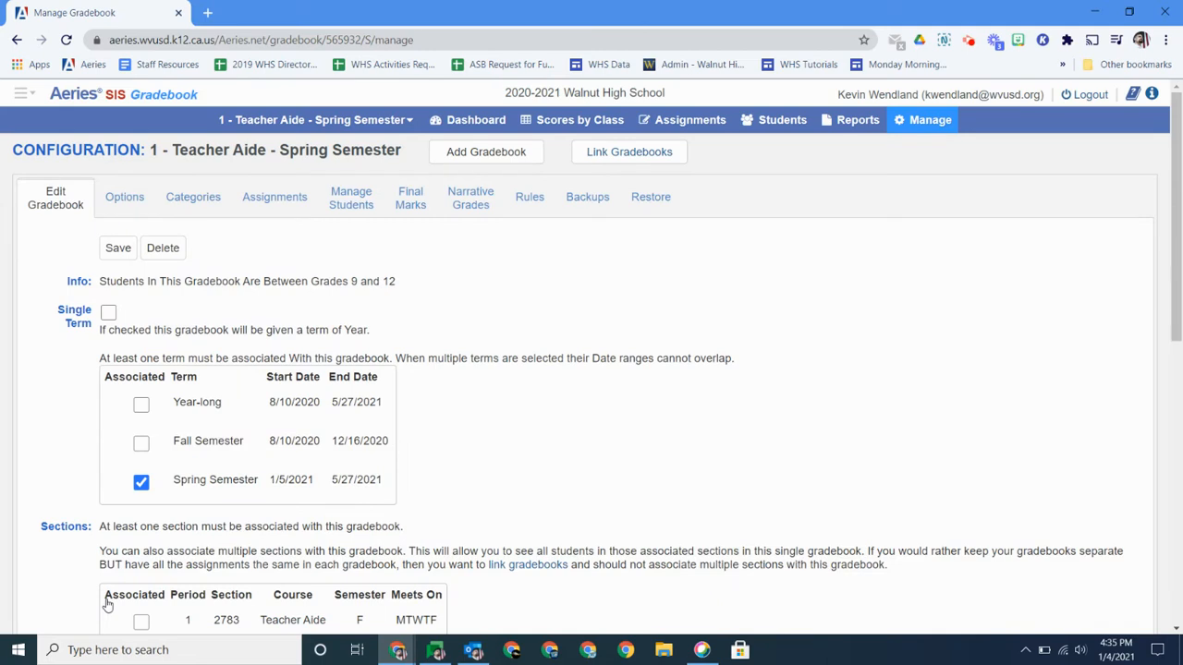
pyautogui.moveTo(484, 151)
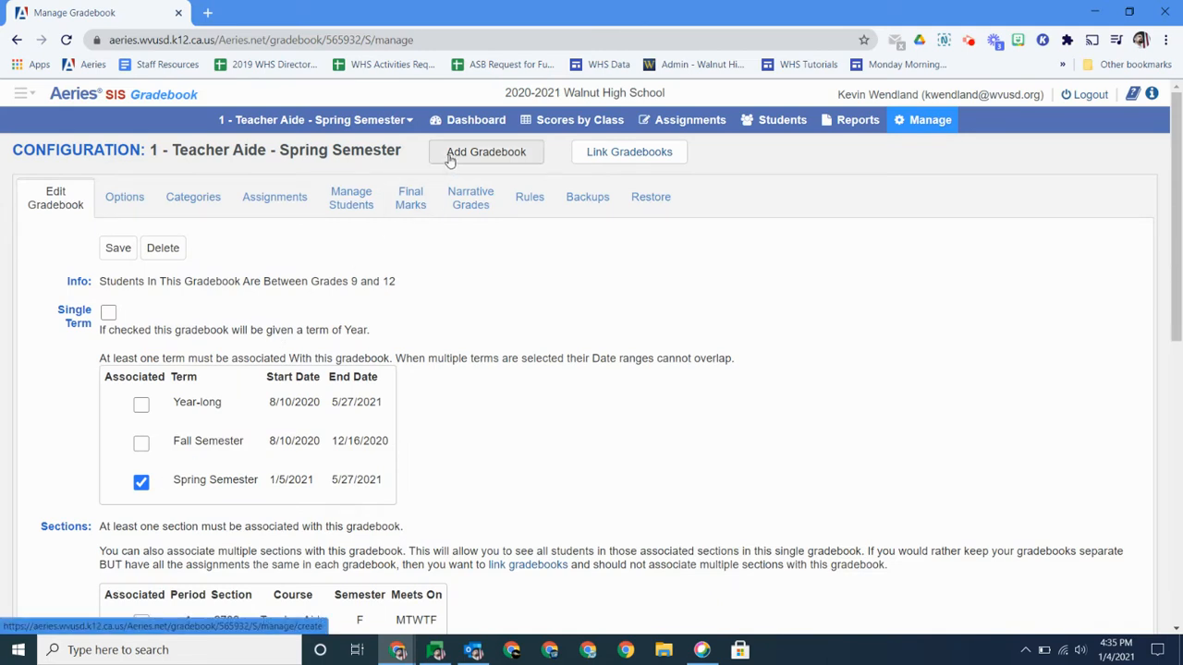
# Return from the Add Gradebook form to the Gradebooks overview via the site pages menu
pyautogui.click(485, 151)
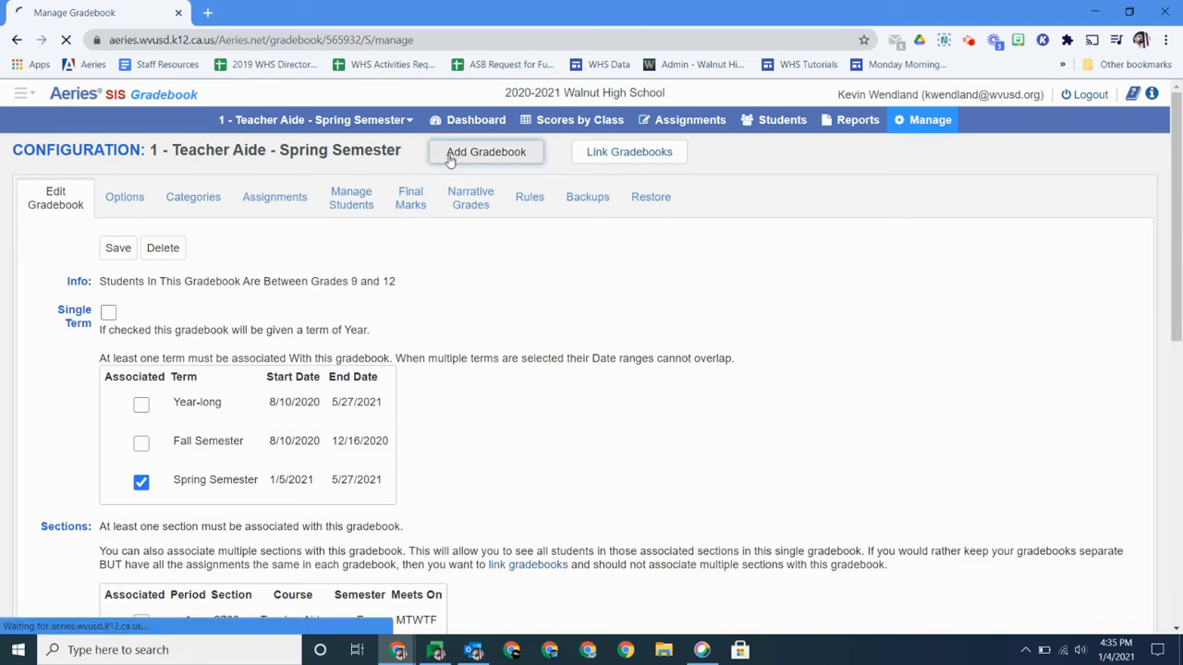
pyautogui.click(486, 151)
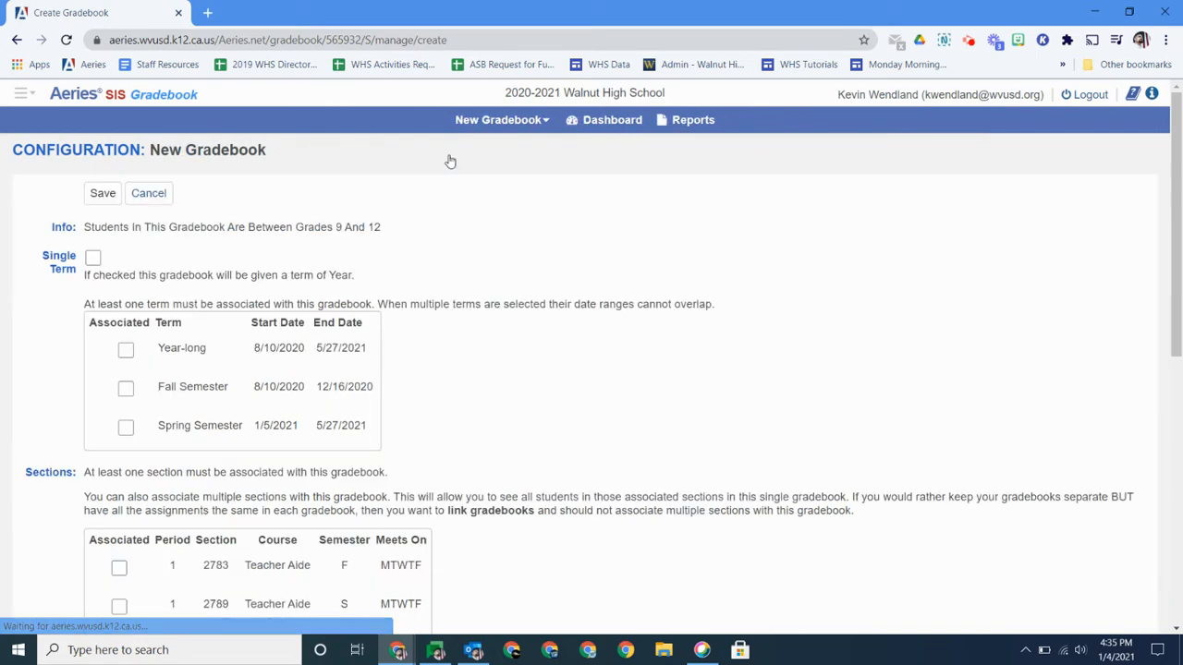
pyautogui.click(24, 93)
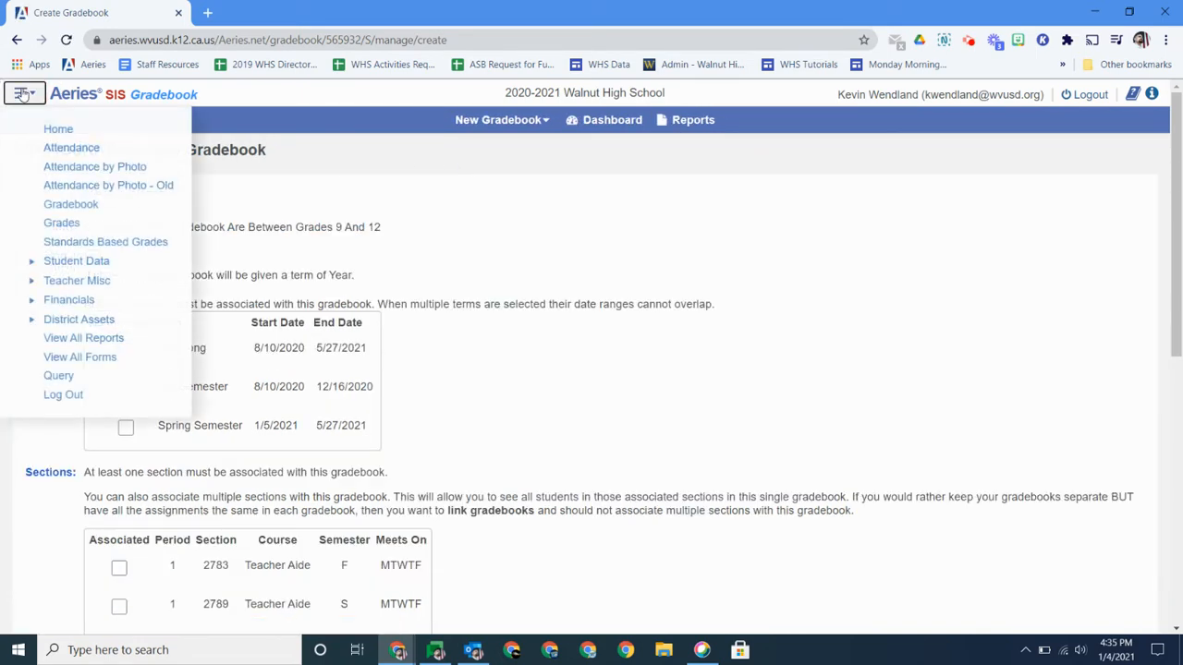
pyautogui.click(70, 203)
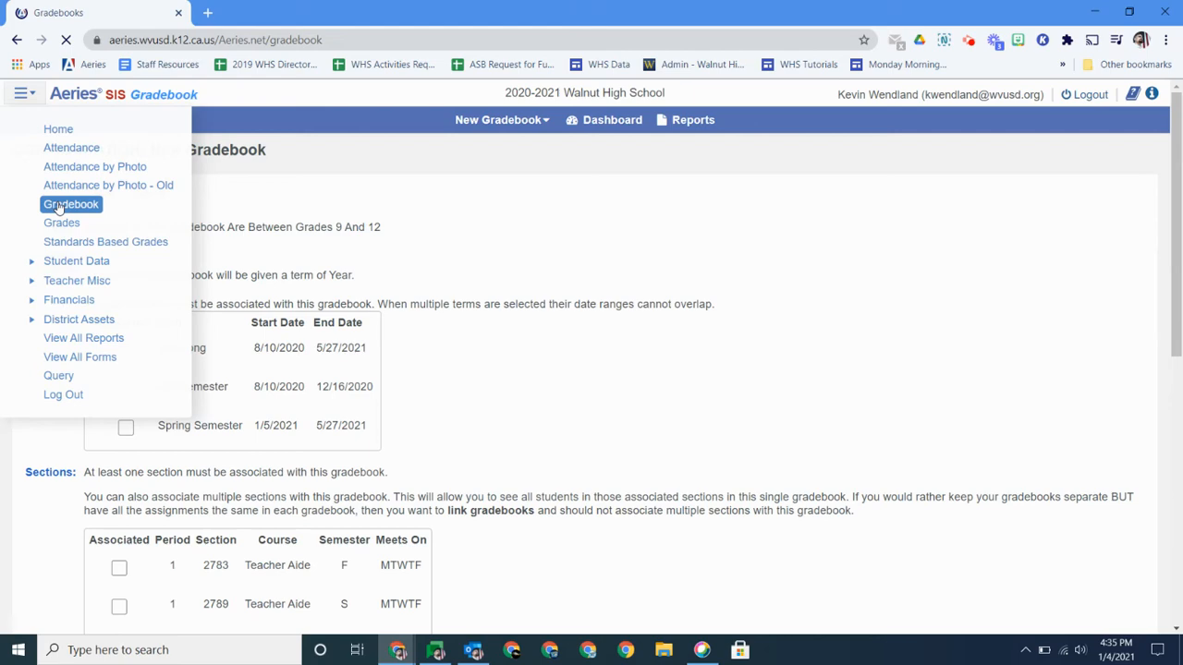
pyautogui.click(70, 204)
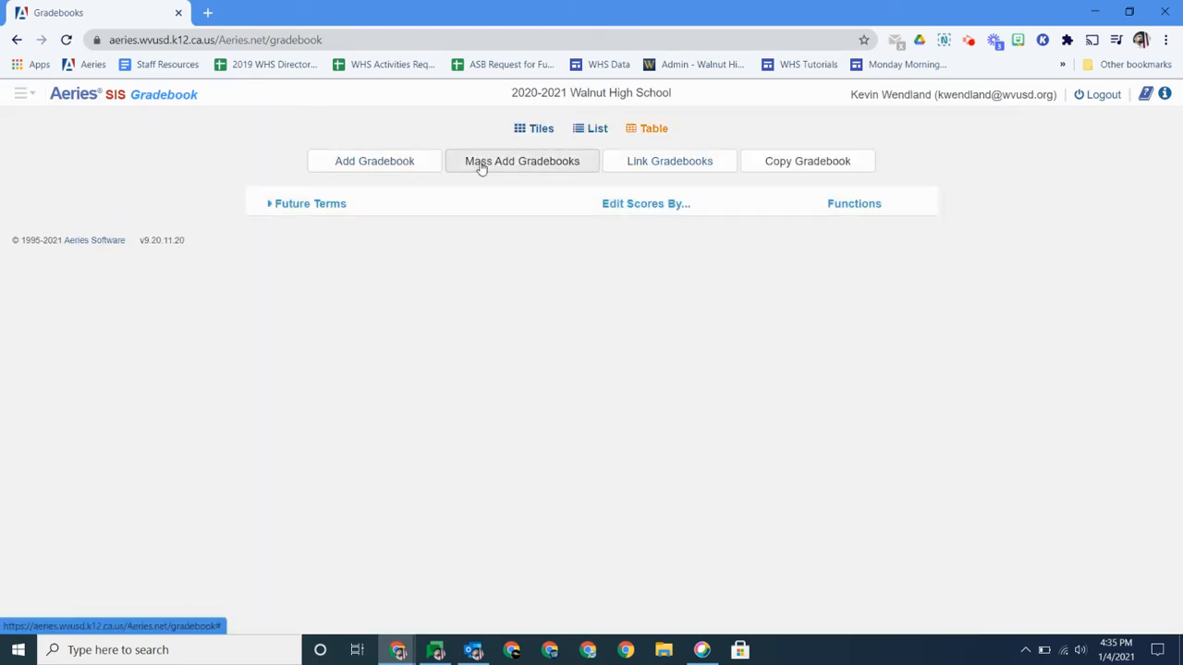
# In Mass Add Gradebooks, select the S-term Teacher Aide sections for periods 2–6 and continue to term selection
pyautogui.click(521, 161)
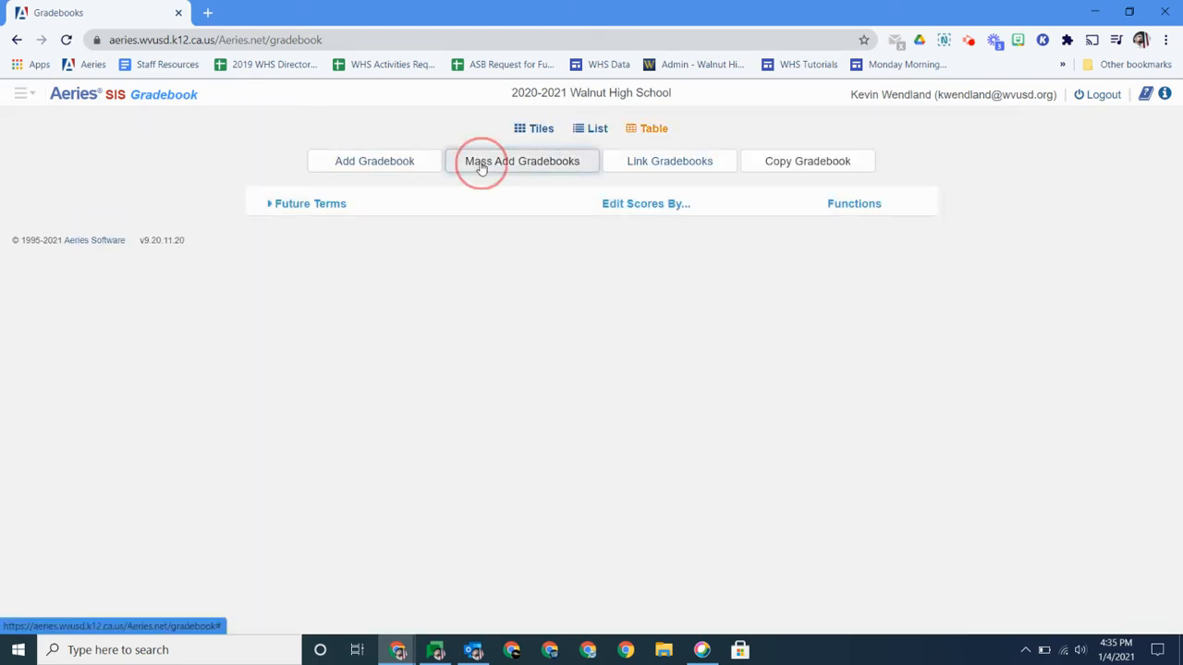
pyautogui.click(521, 161)
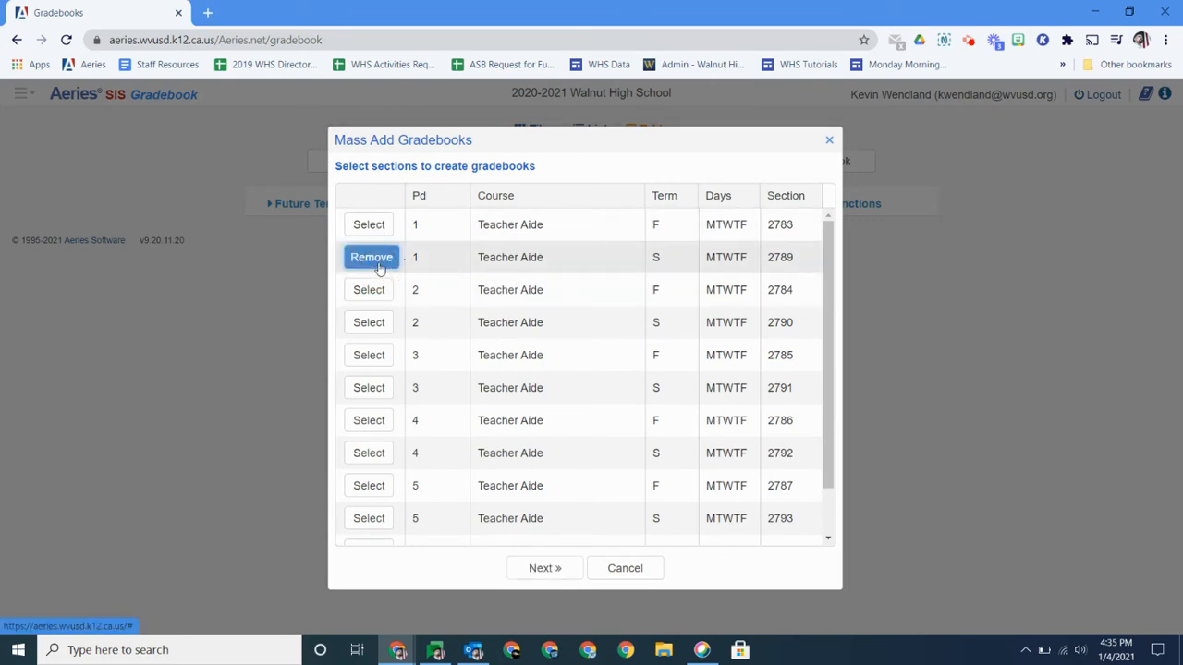
pyautogui.click(370, 321)
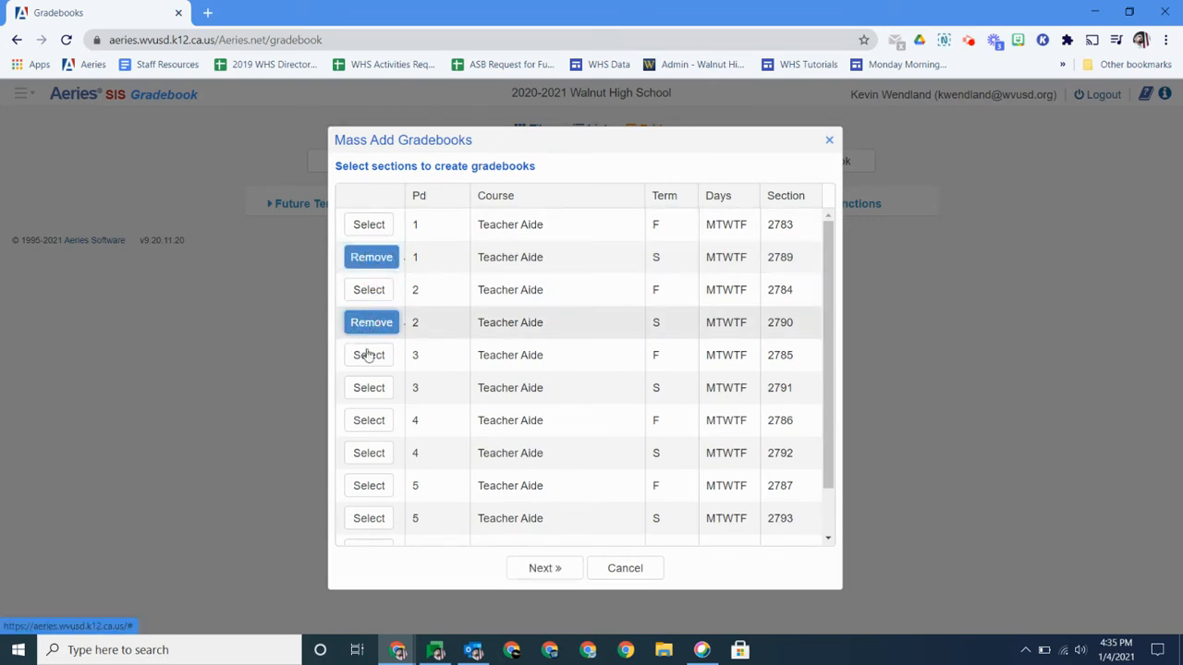
pyautogui.click(369, 388)
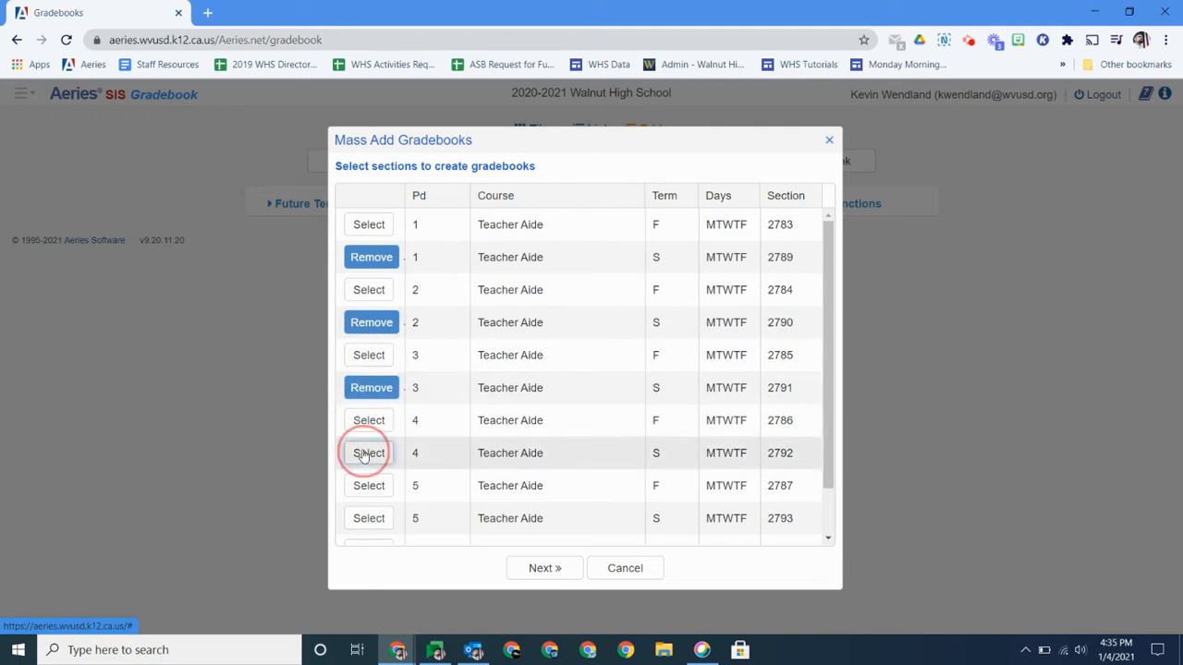
pyautogui.click(370, 453)
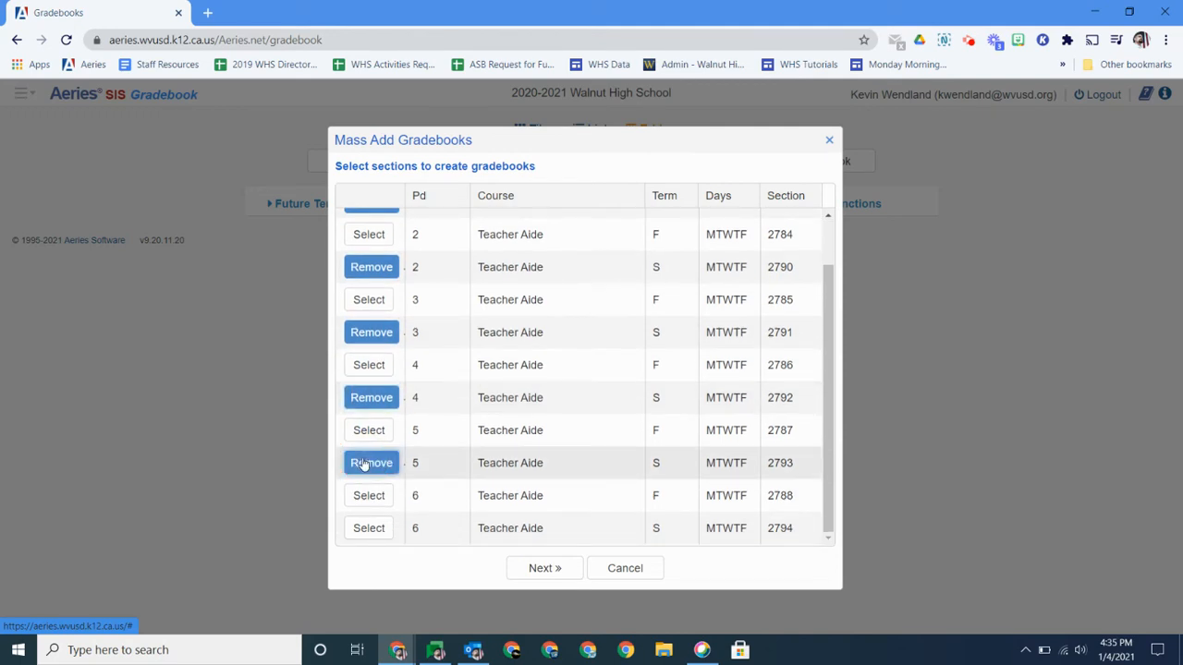
pyautogui.click(367, 528)
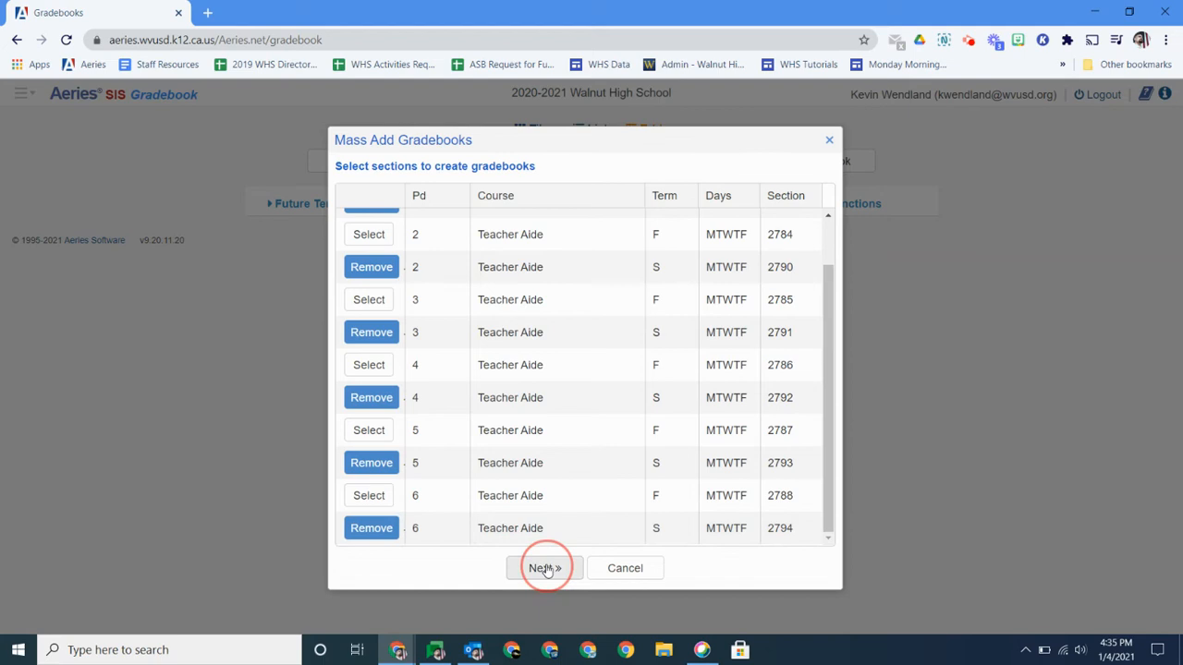
pyautogui.click(543, 567)
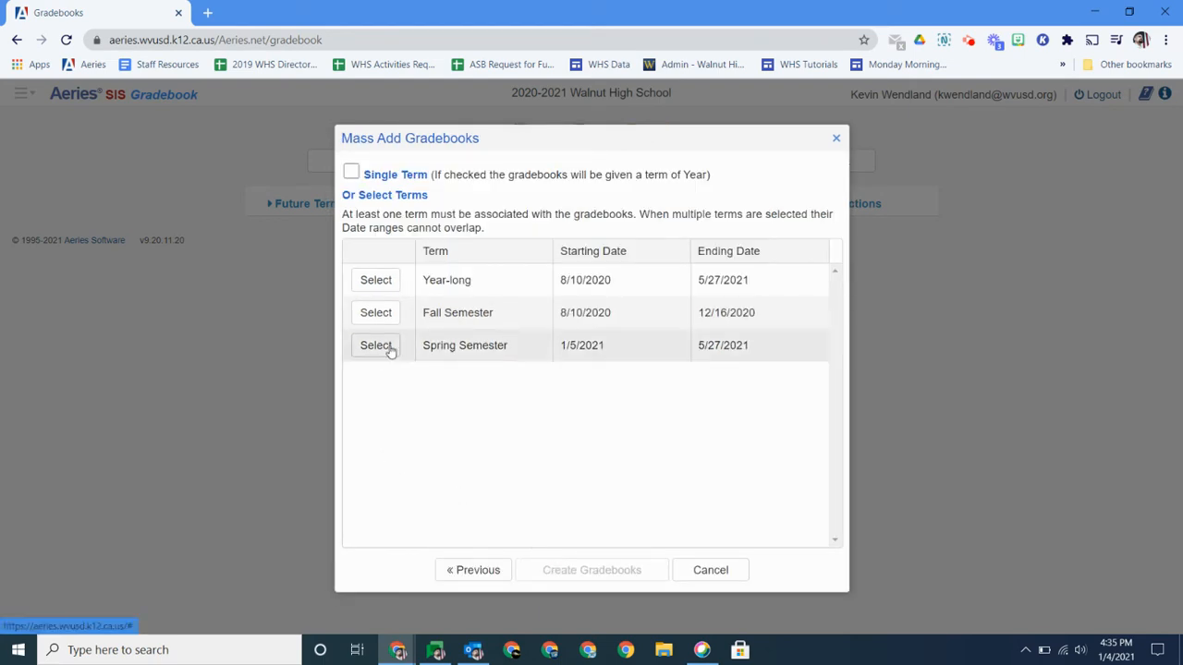
# Assign Spring Semester as the term and create the gradebooks for the selected sections
pyautogui.click(375, 345)
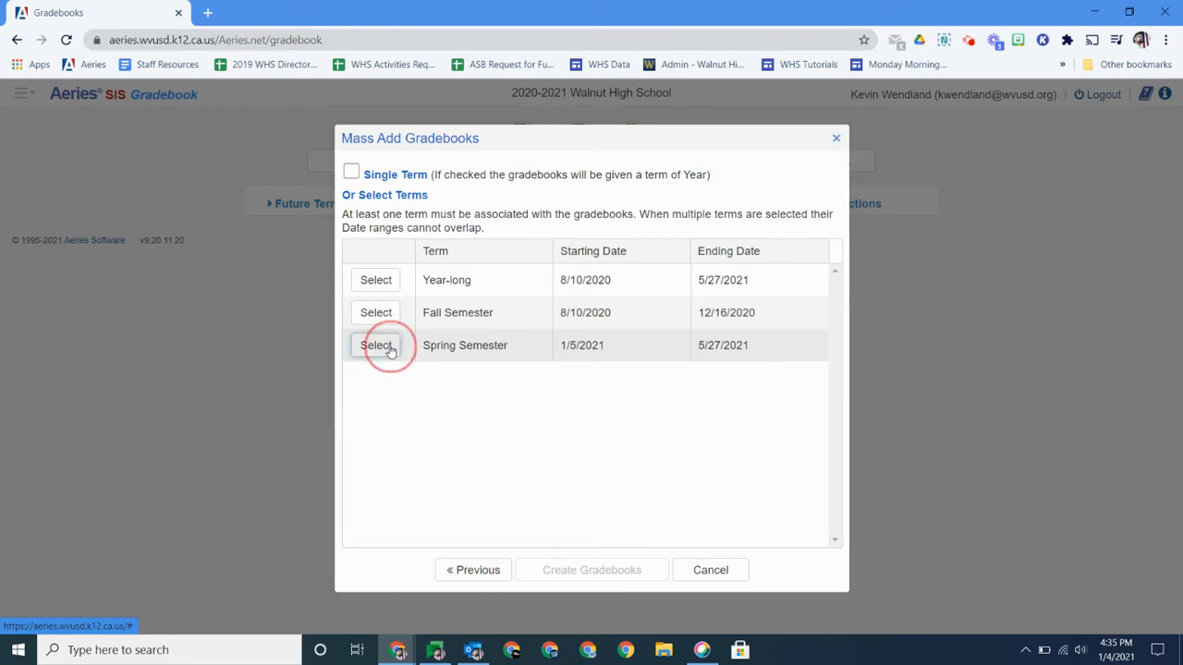
pyautogui.click(375, 346)
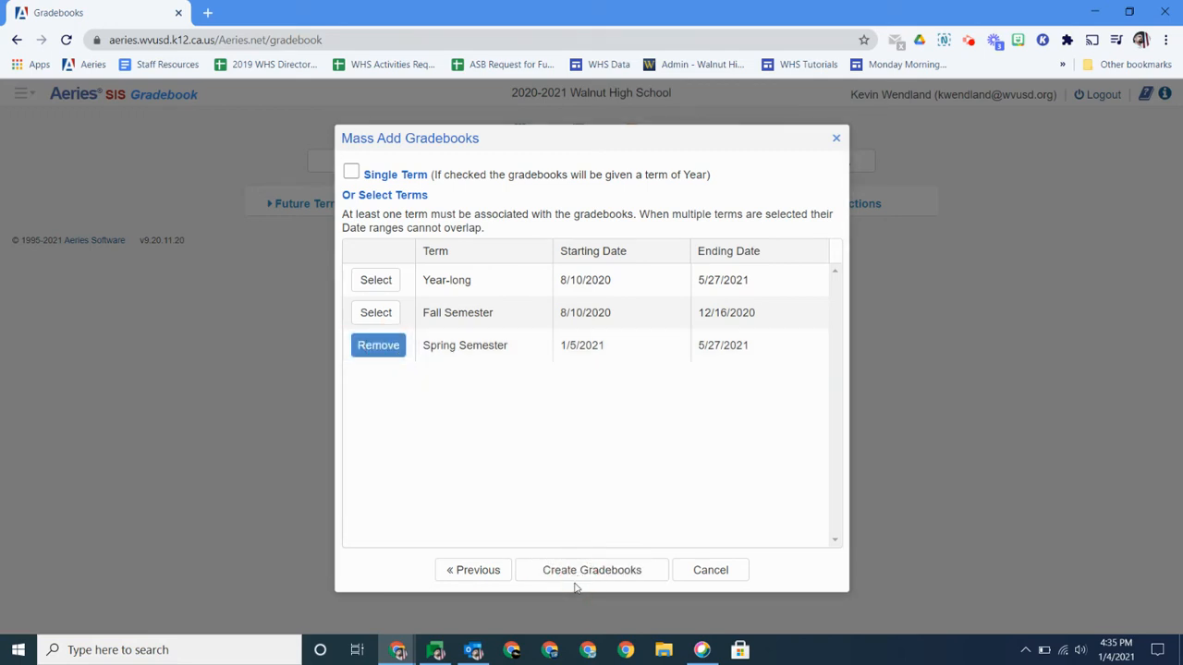
pyautogui.click(592, 569)
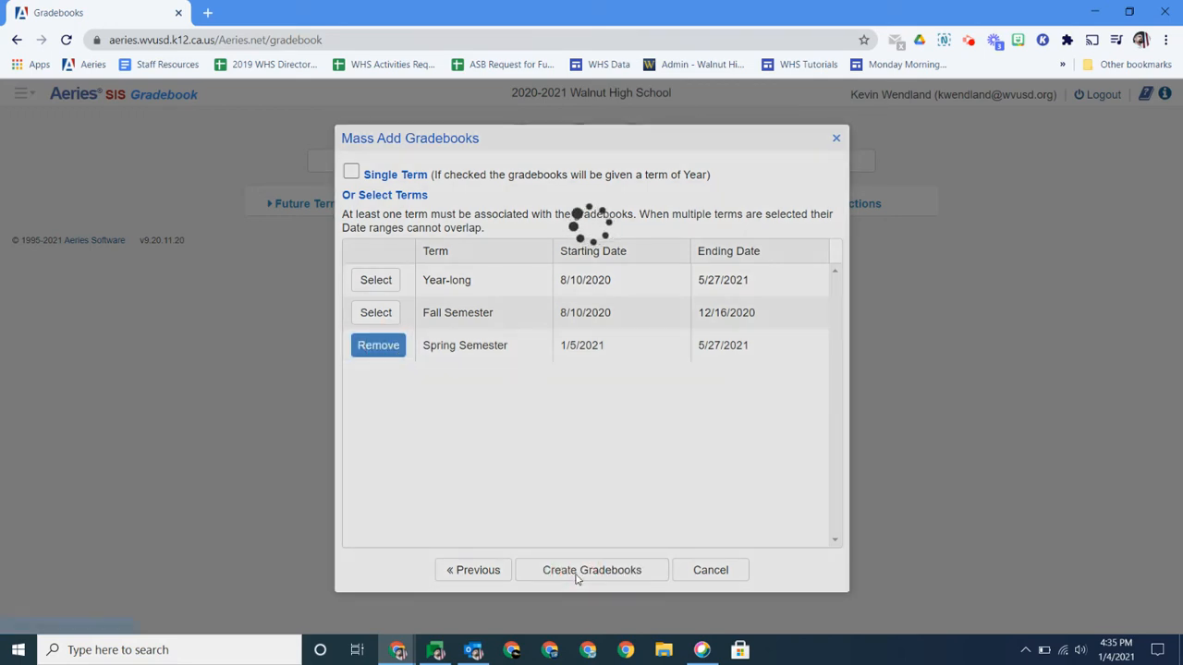
pyautogui.click(592, 569)
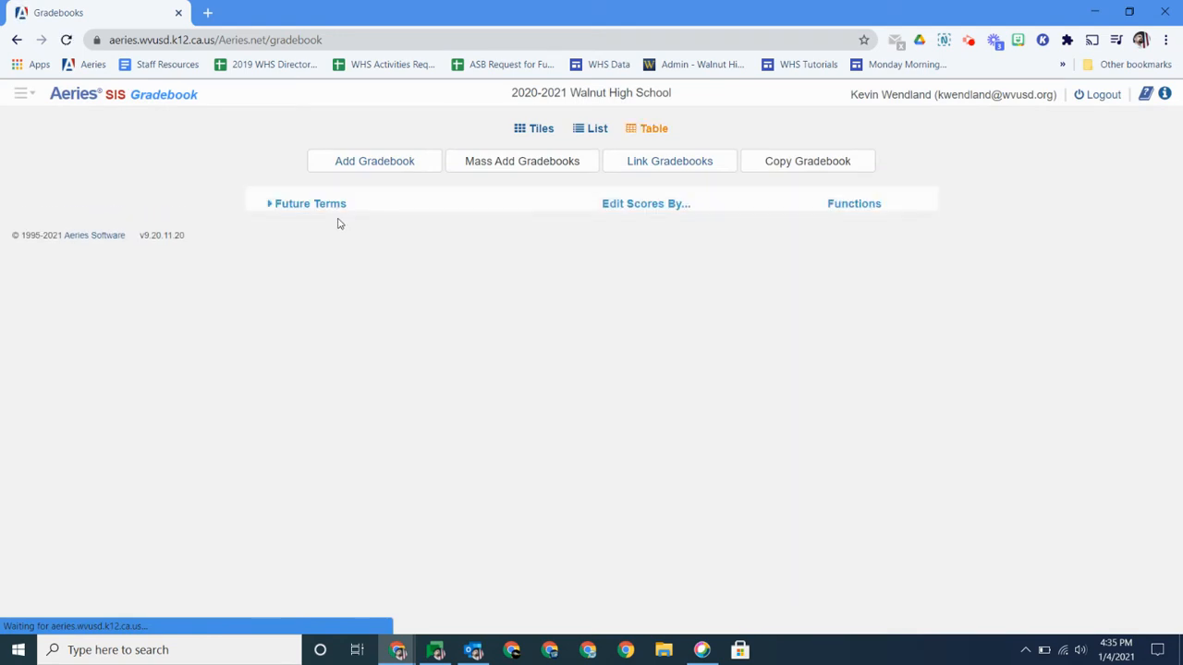
# Expand Future Terms to show the six new gradebooks and manage the period 1 gradebook
pyautogui.click(310, 203)
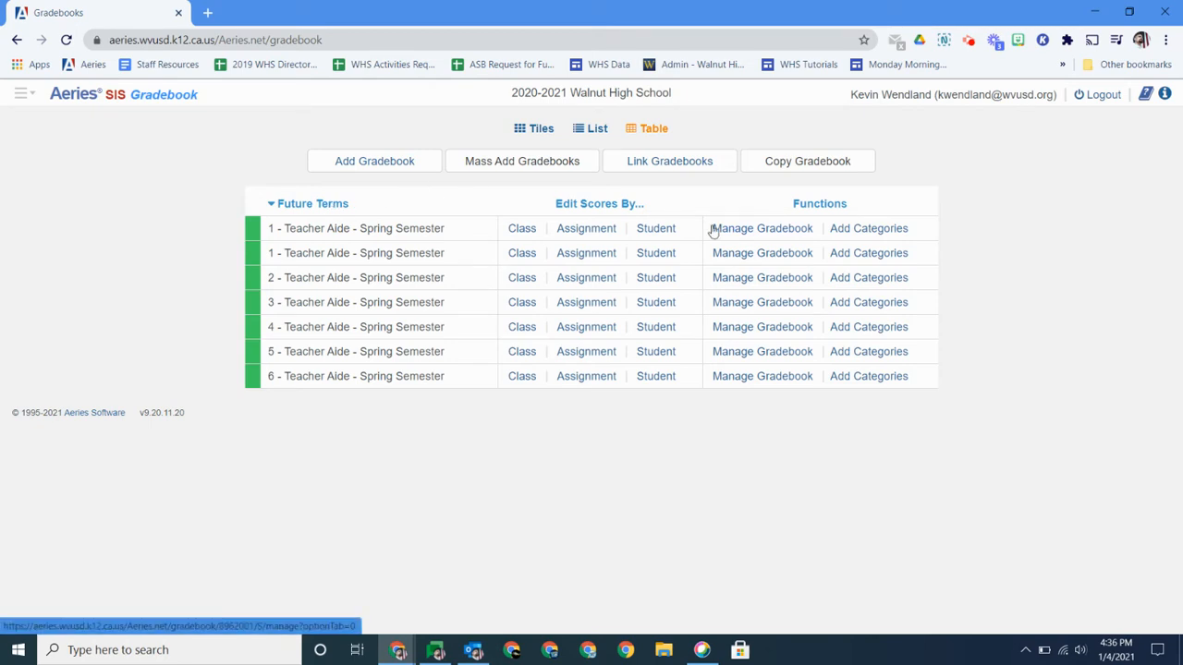
pyautogui.click(761, 229)
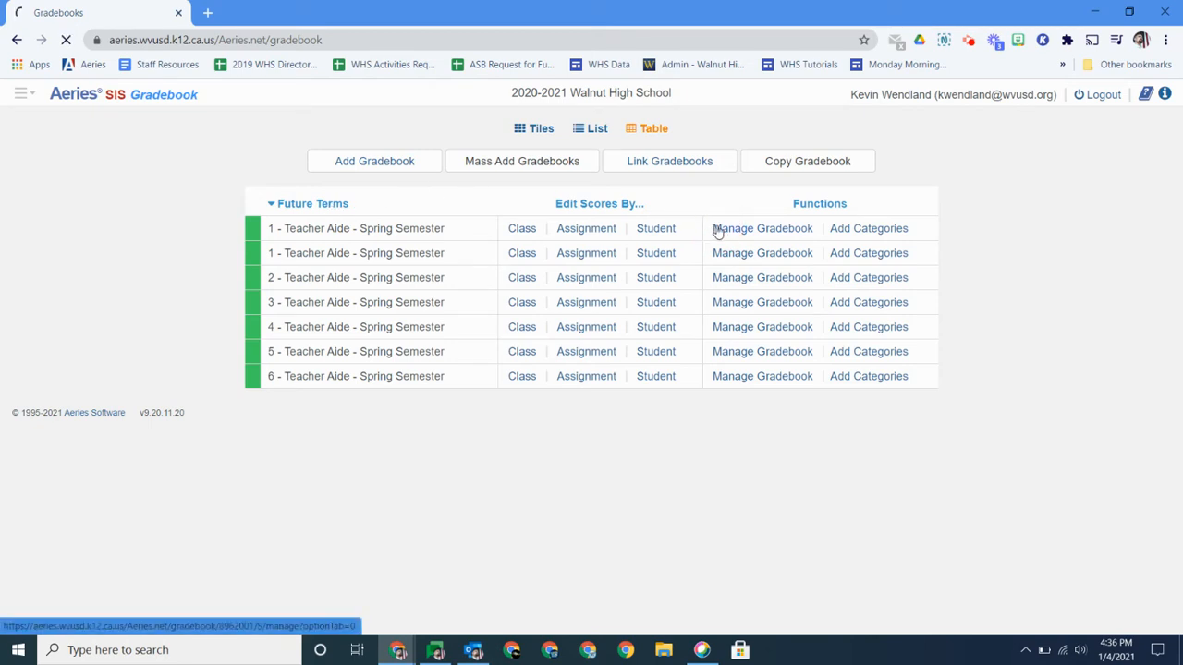
pyautogui.click(762, 229)
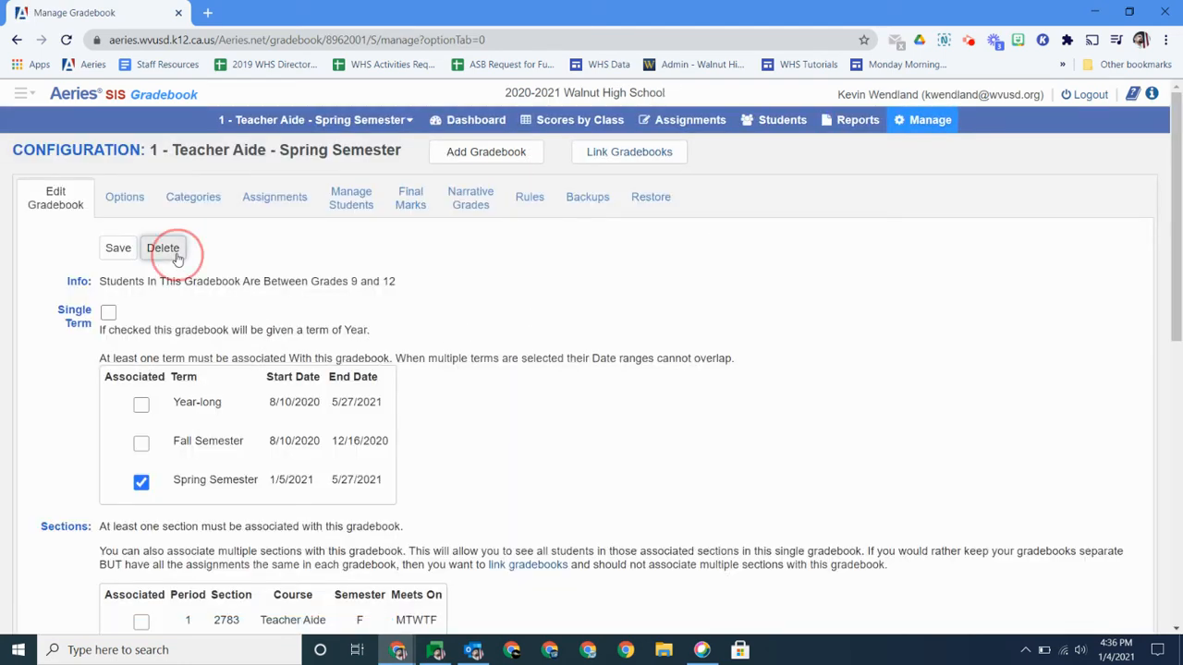
pyautogui.click(163, 248)
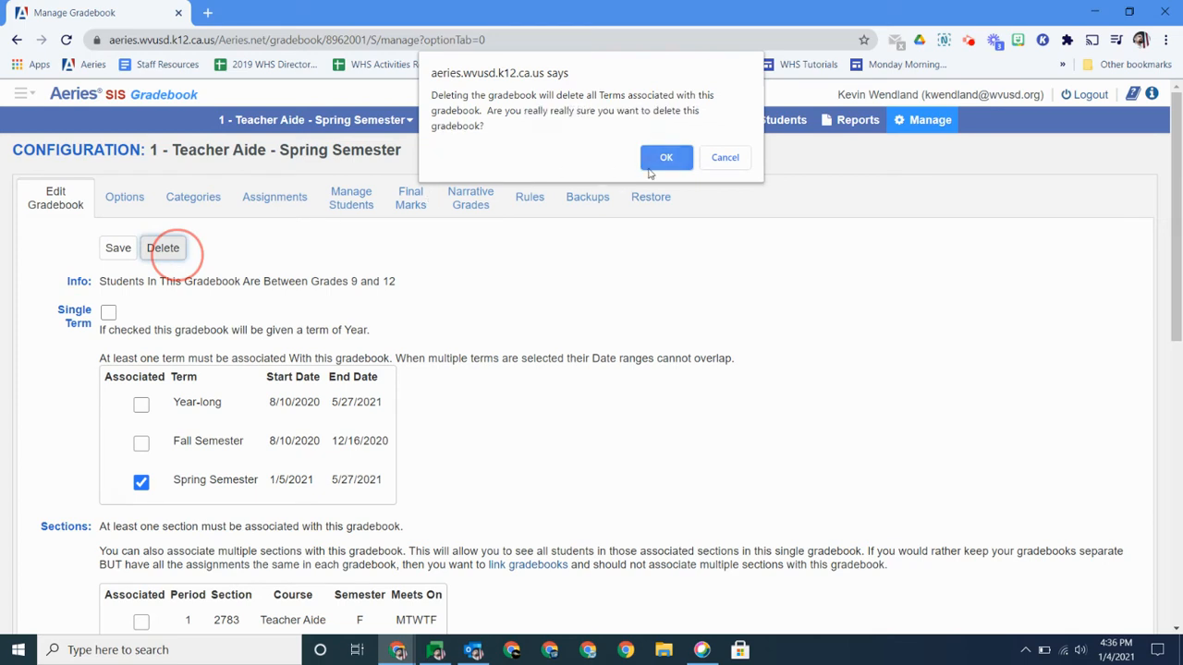
pyautogui.click(665, 157)
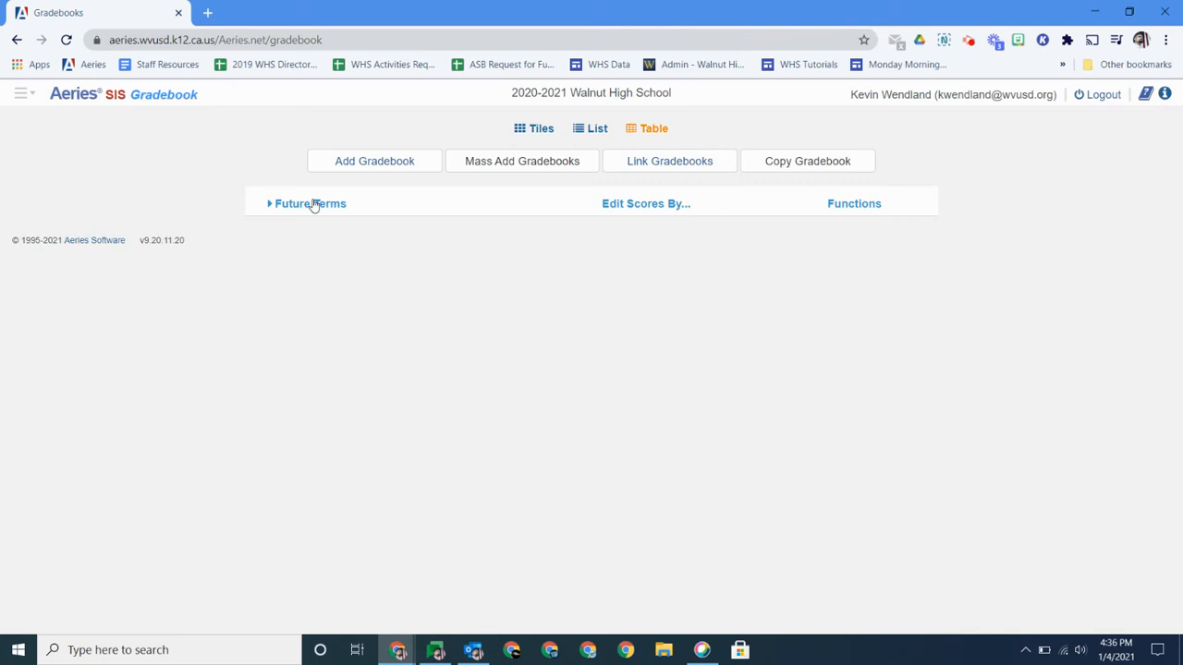
pyautogui.click(311, 203)
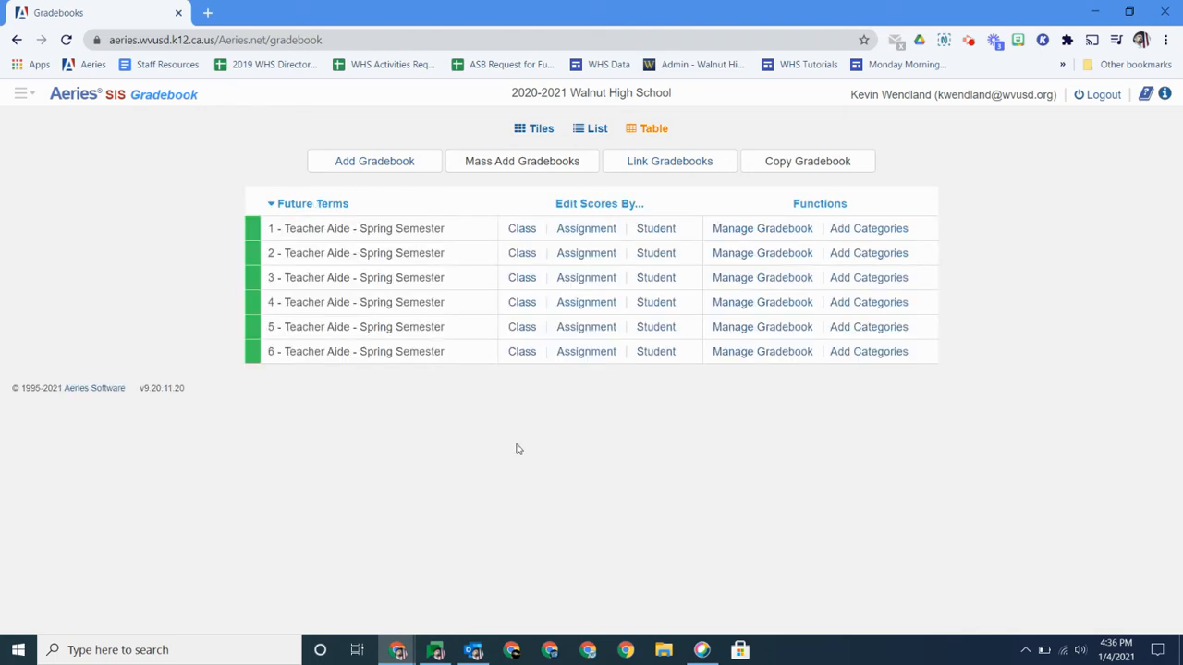
pyautogui.moveTo(530, 423)
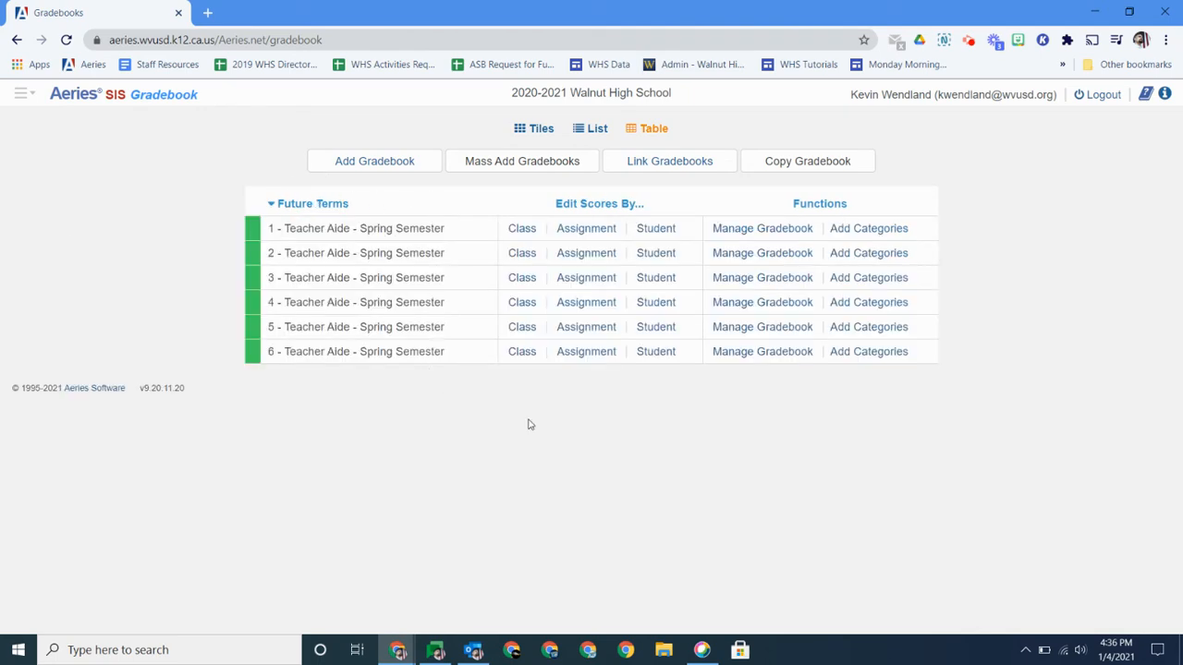
pyautogui.moveTo(669, 161)
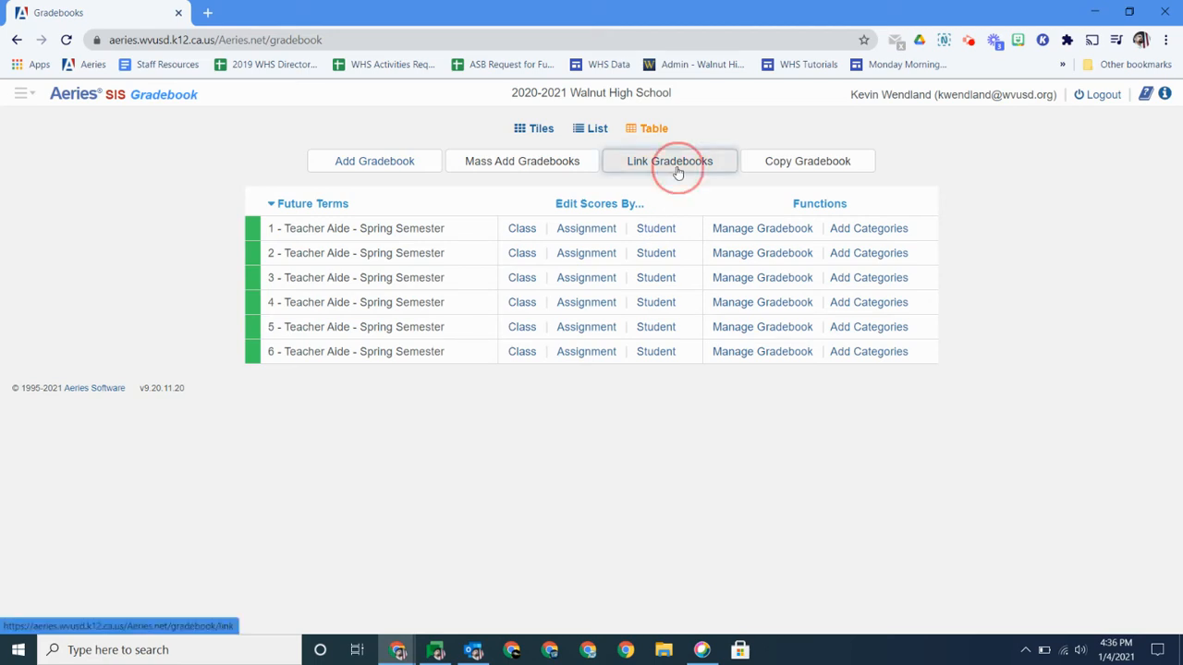
# In Link Gradebooks, put periods 1–2 in group 1 and periods 3–5 in group 2, then save
pyautogui.click(669, 161)
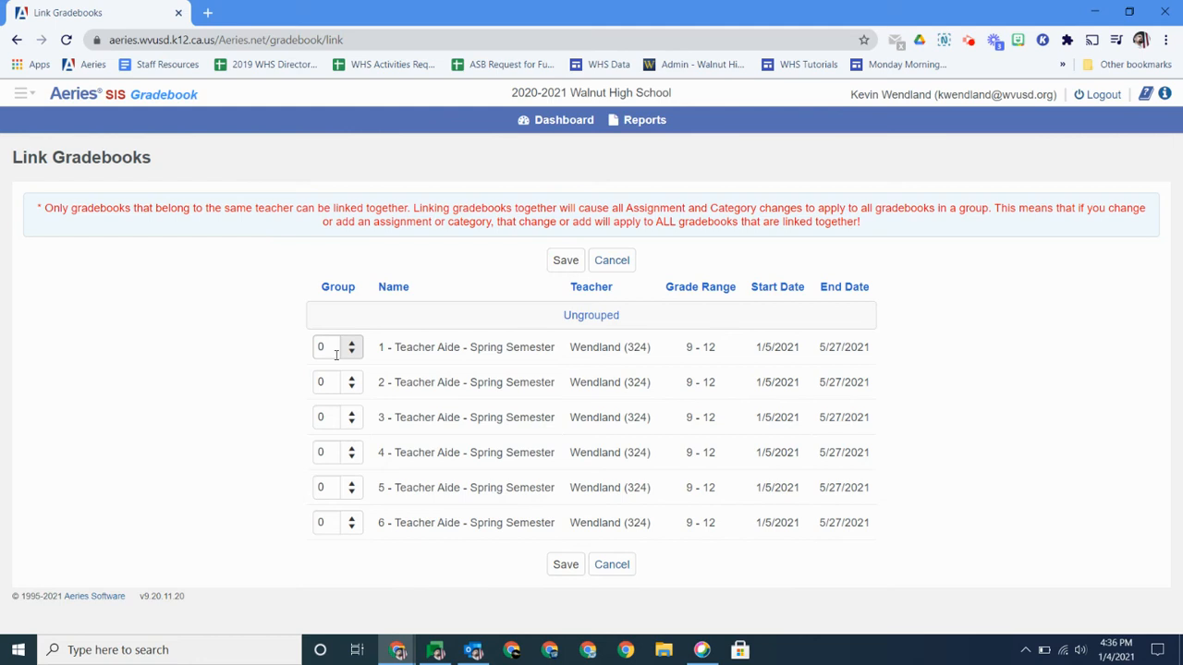
pyautogui.click(351, 342)
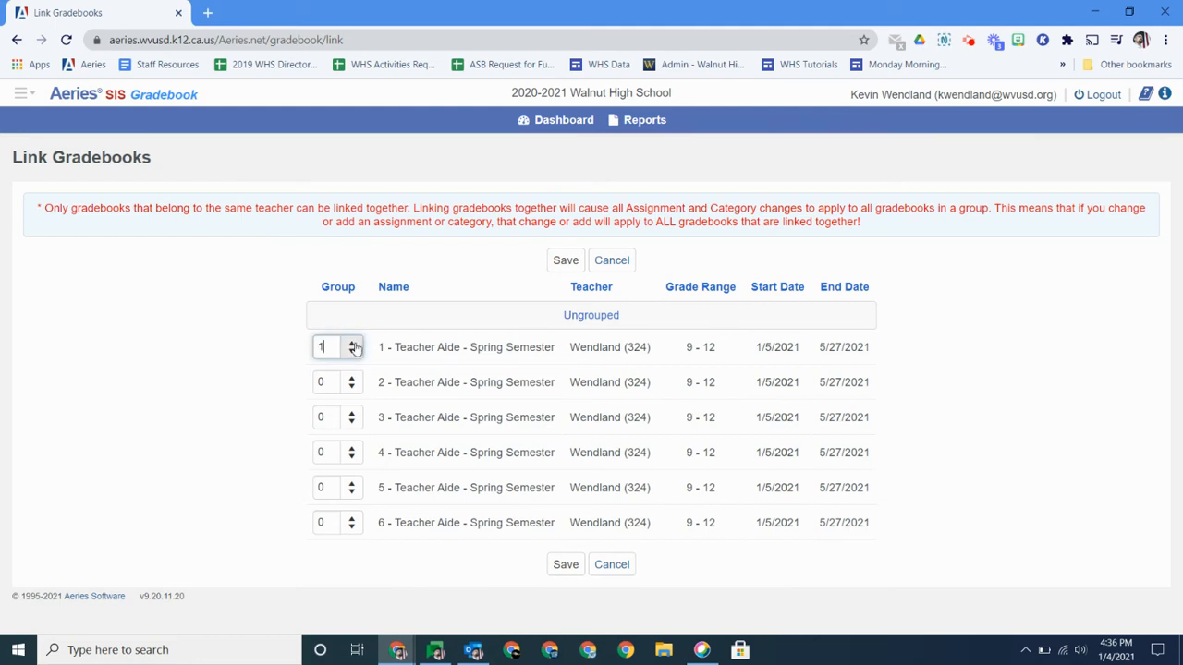
pyautogui.click(351, 377)
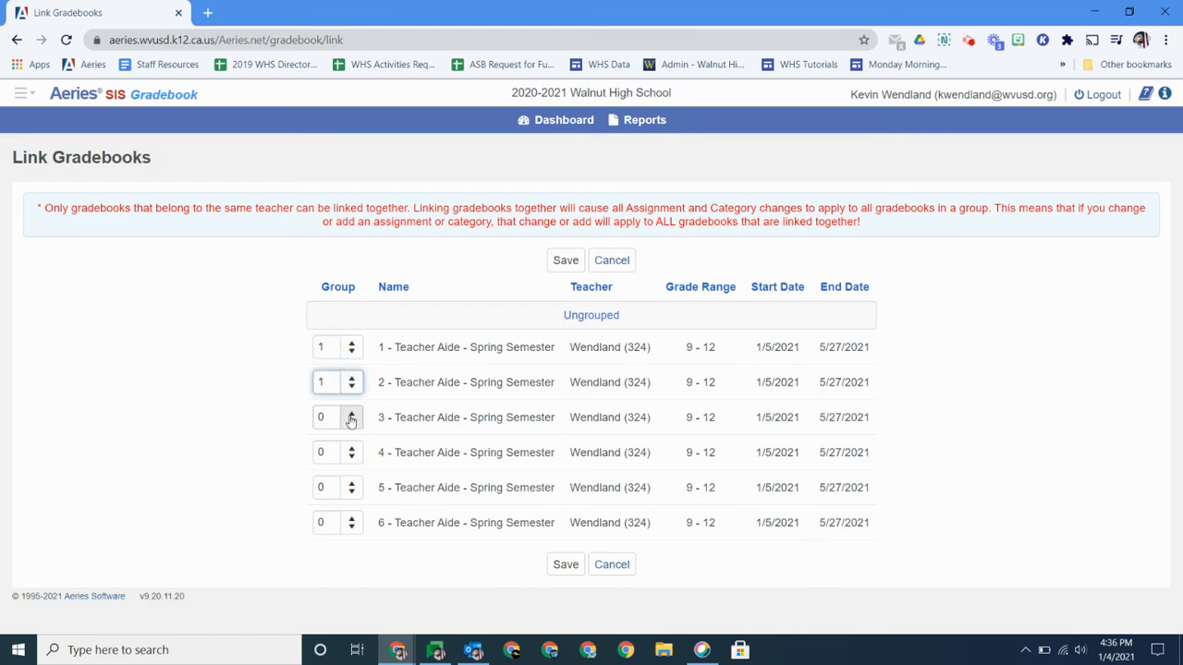
pyautogui.click(351, 413)
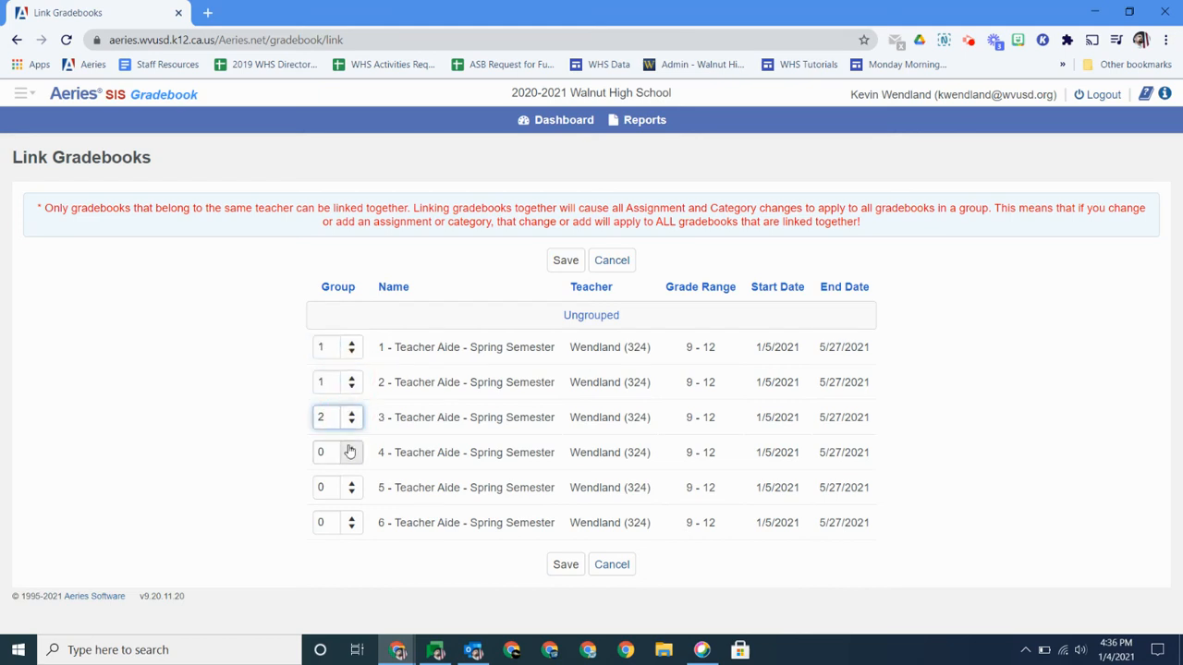
pyautogui.click(351, 449)
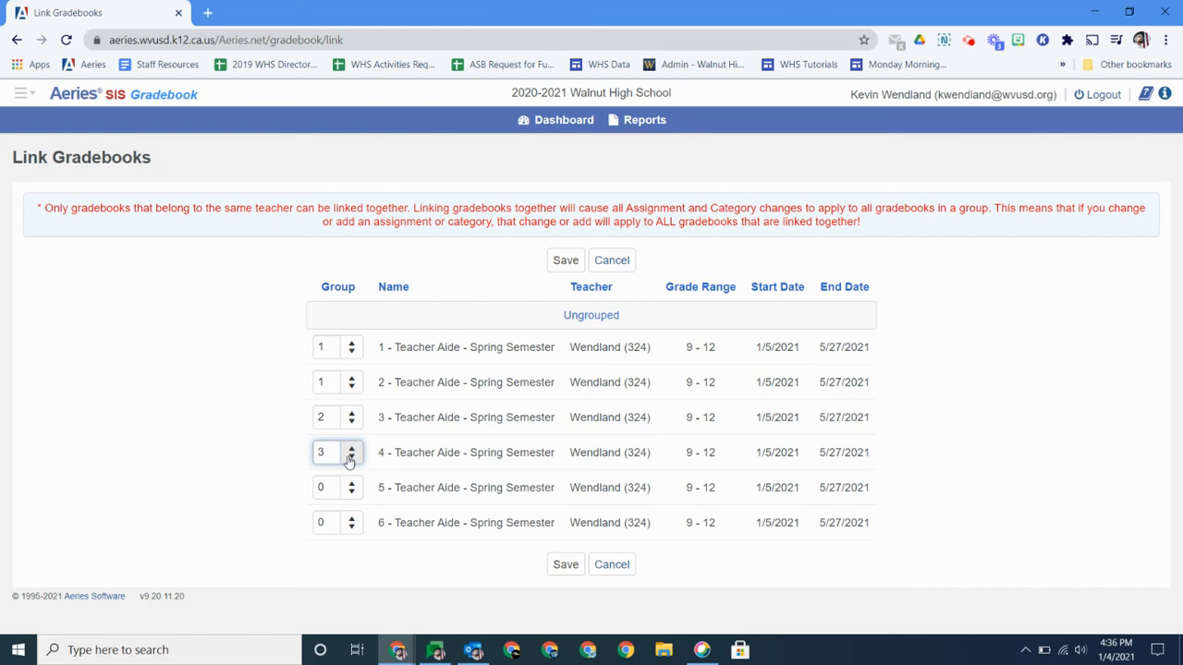
pyautogui.click(351, 456)
pyautogui.write('2')
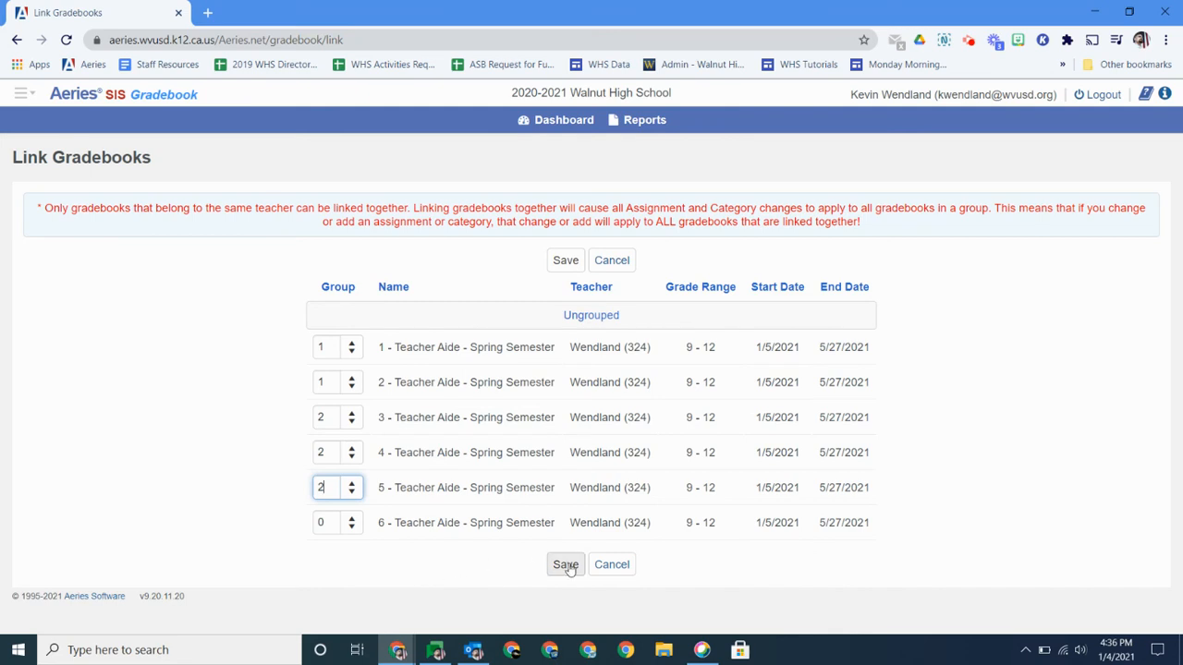
pyautogui.click(565, 566)
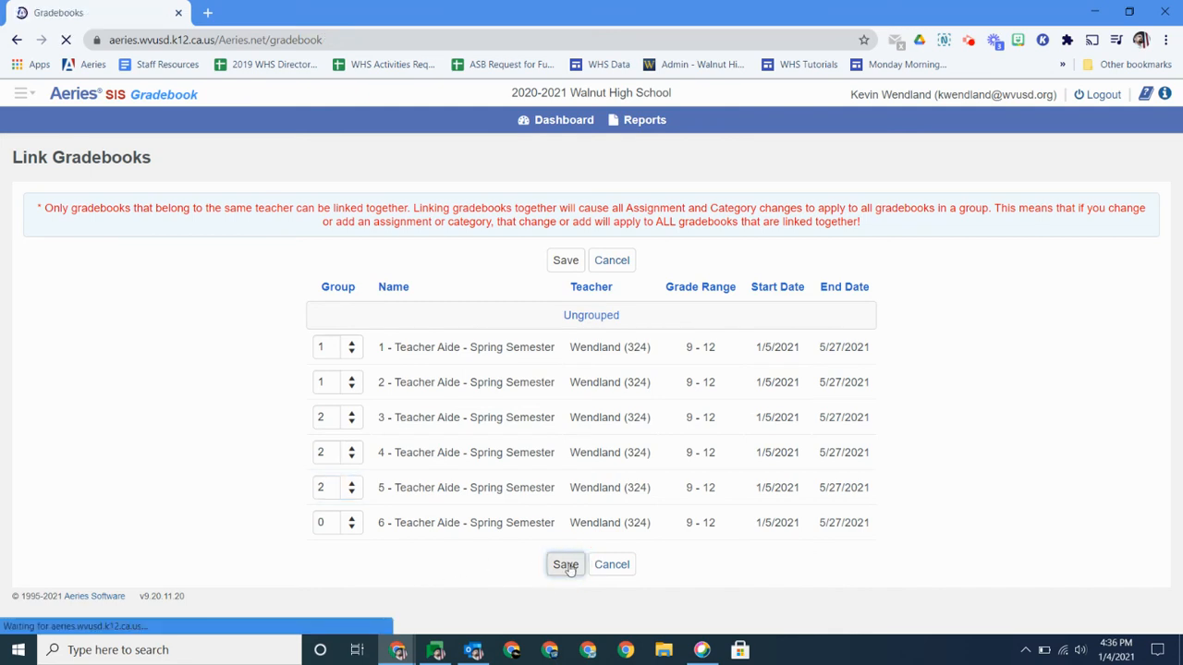
pyautogui.click(565, 566)
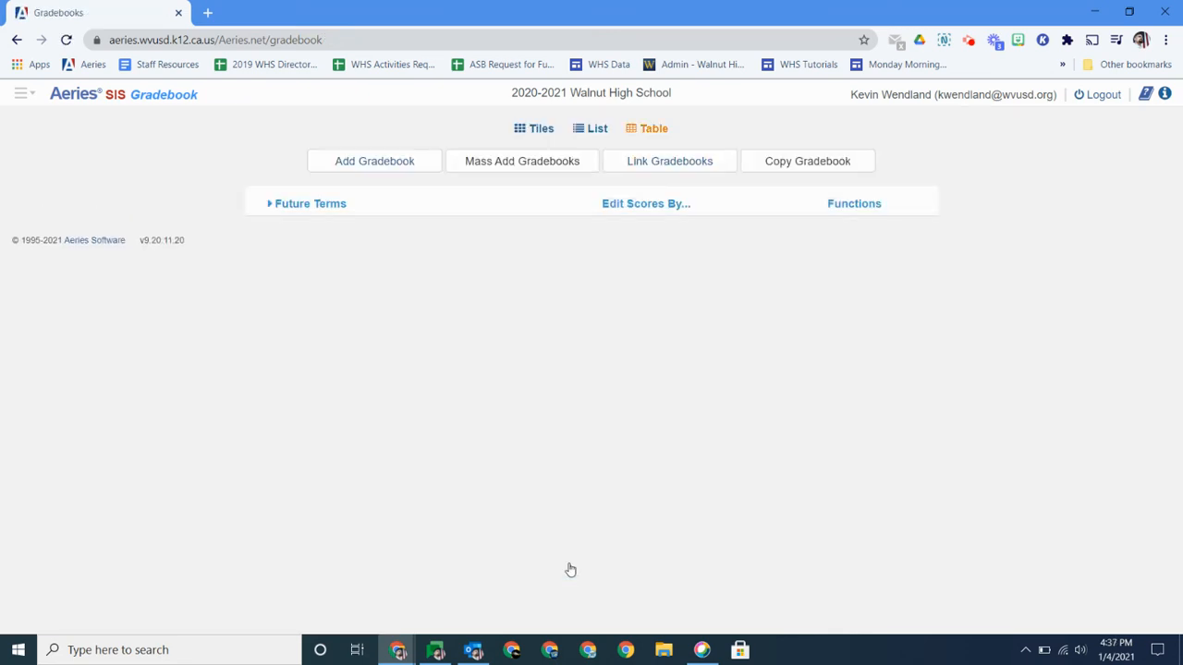
# Reopen Link Gradebooks and save the groups again as 1,1,2,2,2,0
pyautogui.click(310, 203)
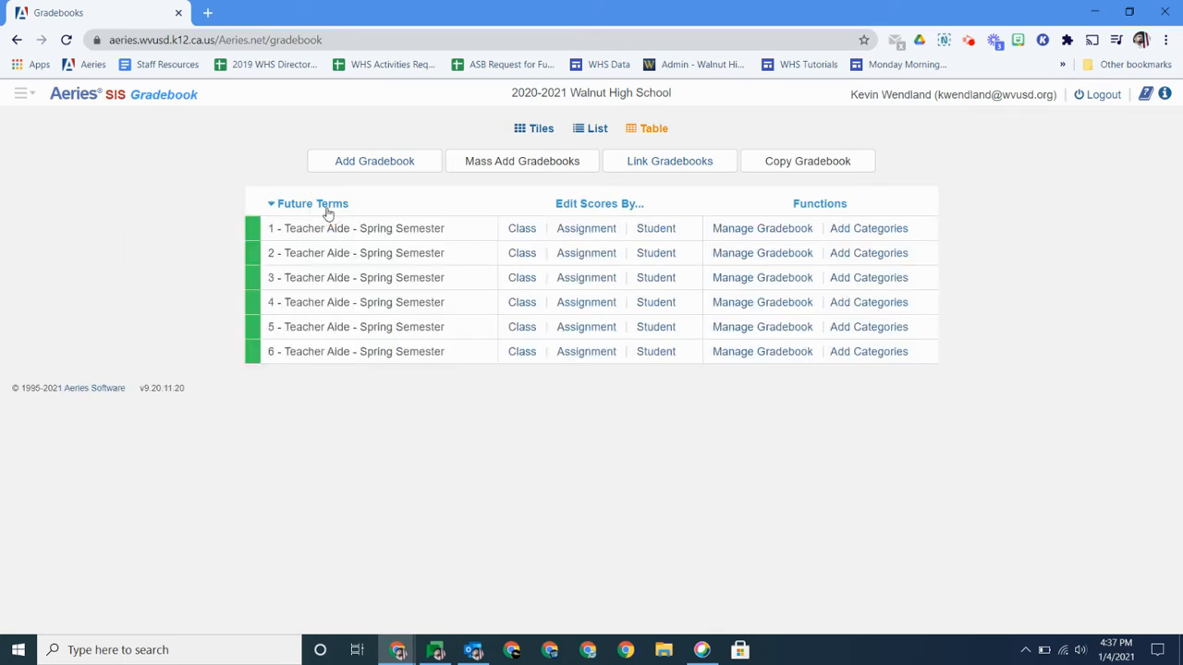
pyautogui.click(669, 160)
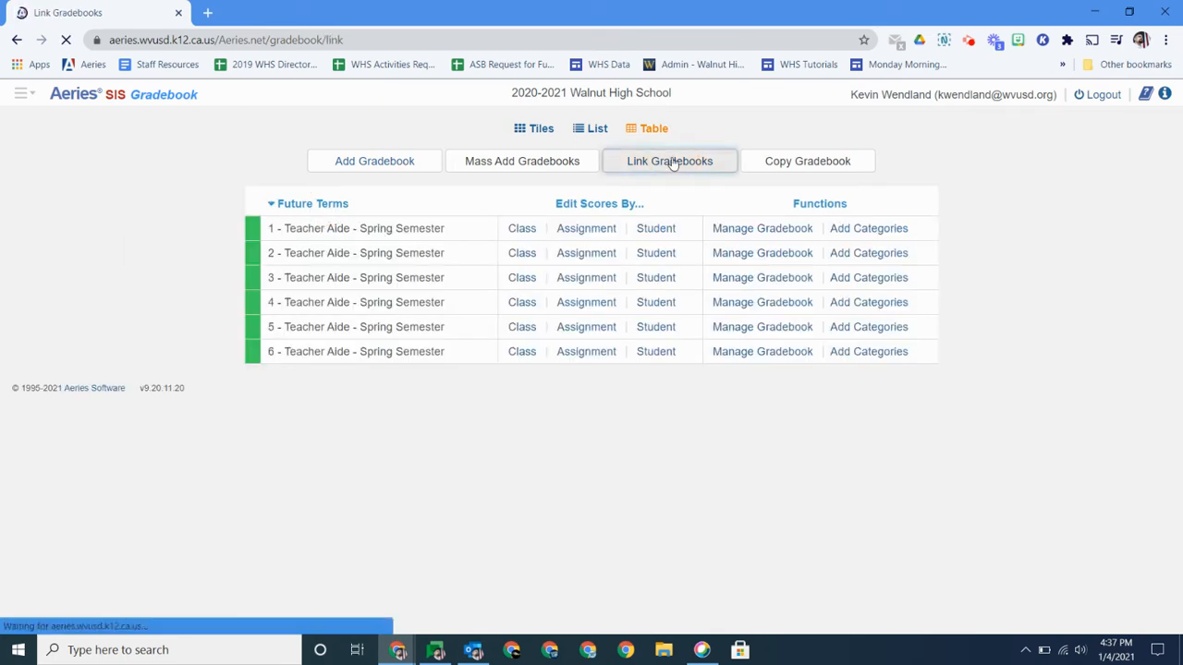
pyautogui.click(669, 161)
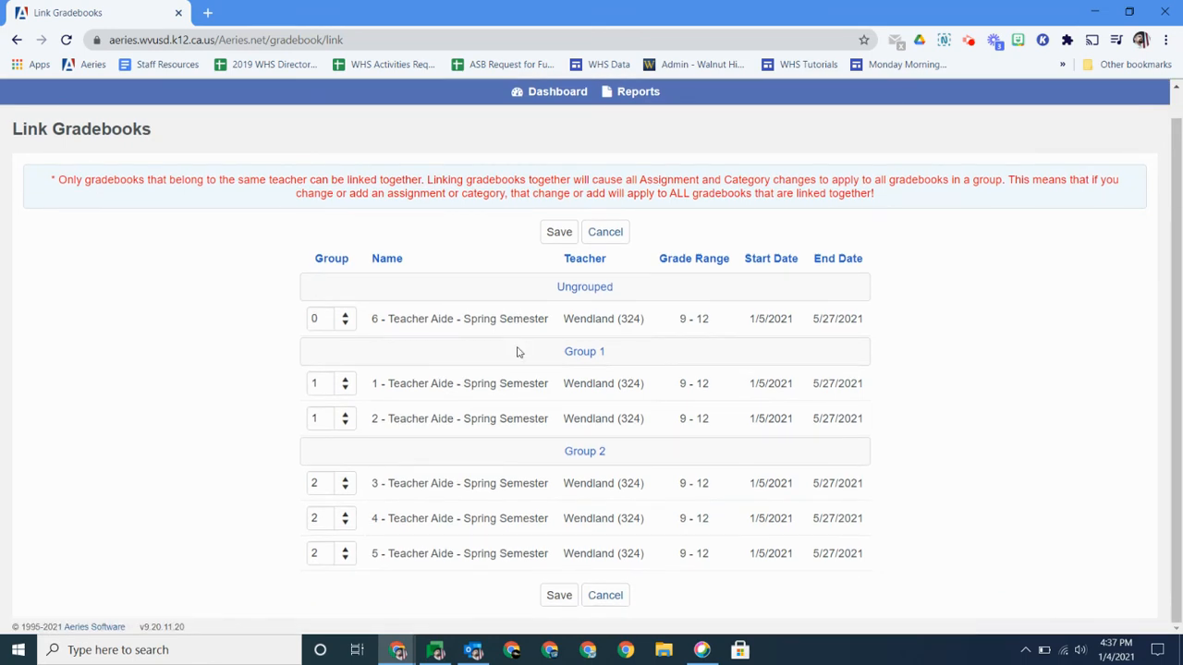
pyautogui.click(558, 233)
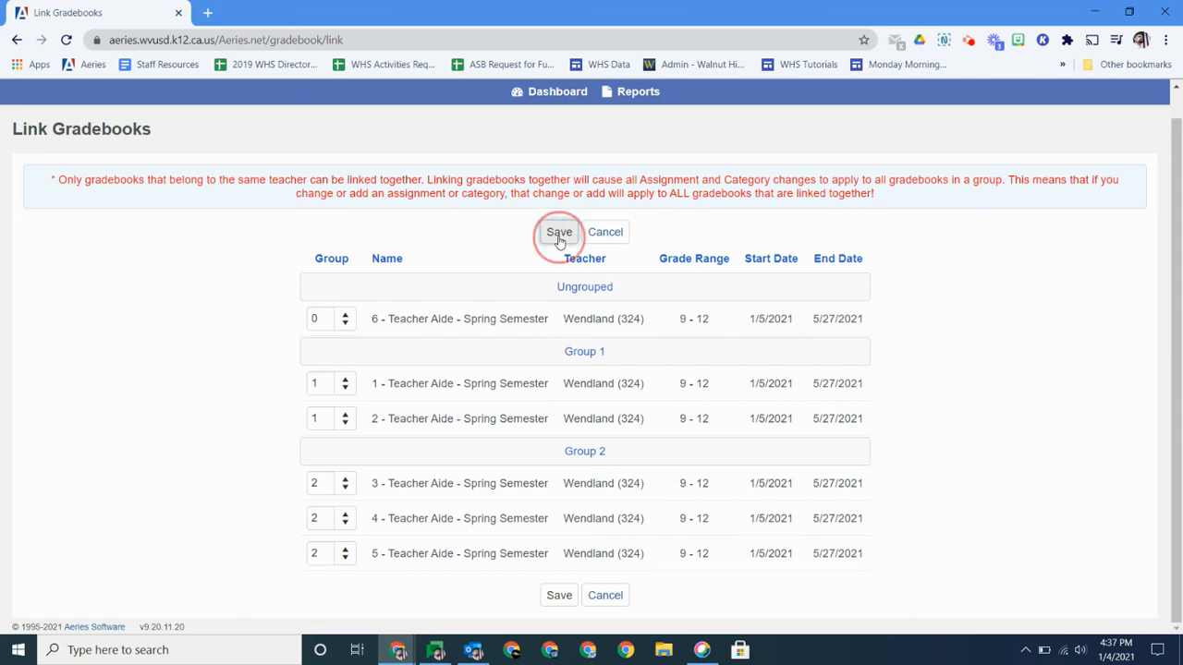
pyautogui.click(558, 233)
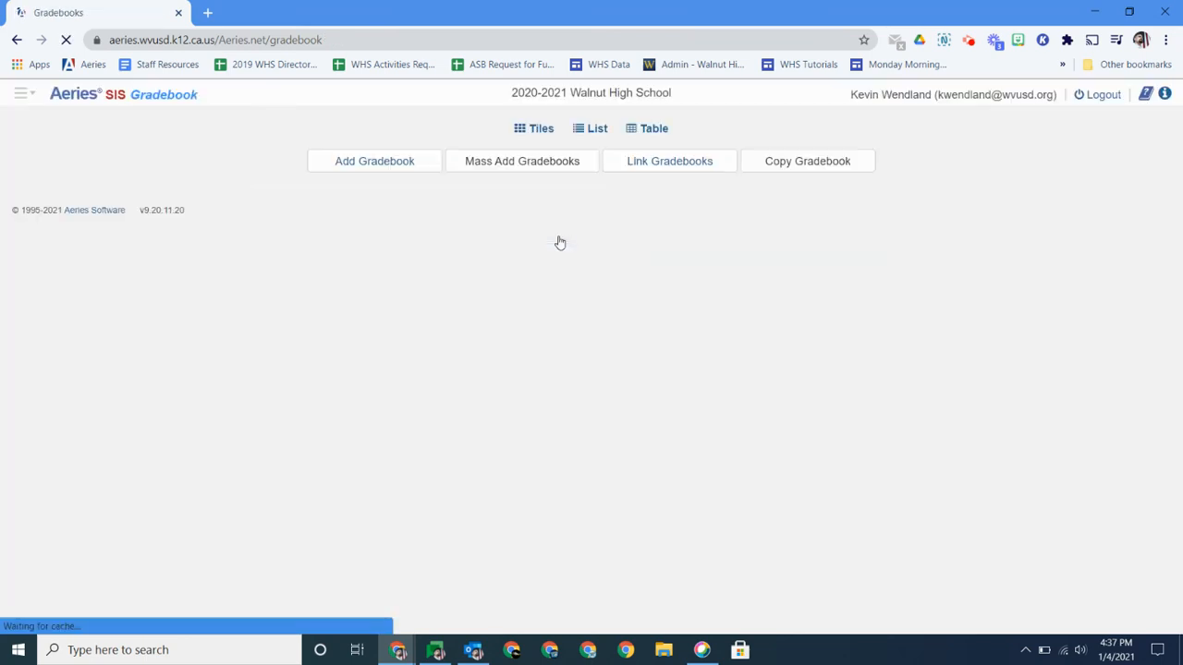
# Show the gradebooks in Table view with the six Spring Semester gradebooks under Future Terms
pyautogui.click(654, 129)
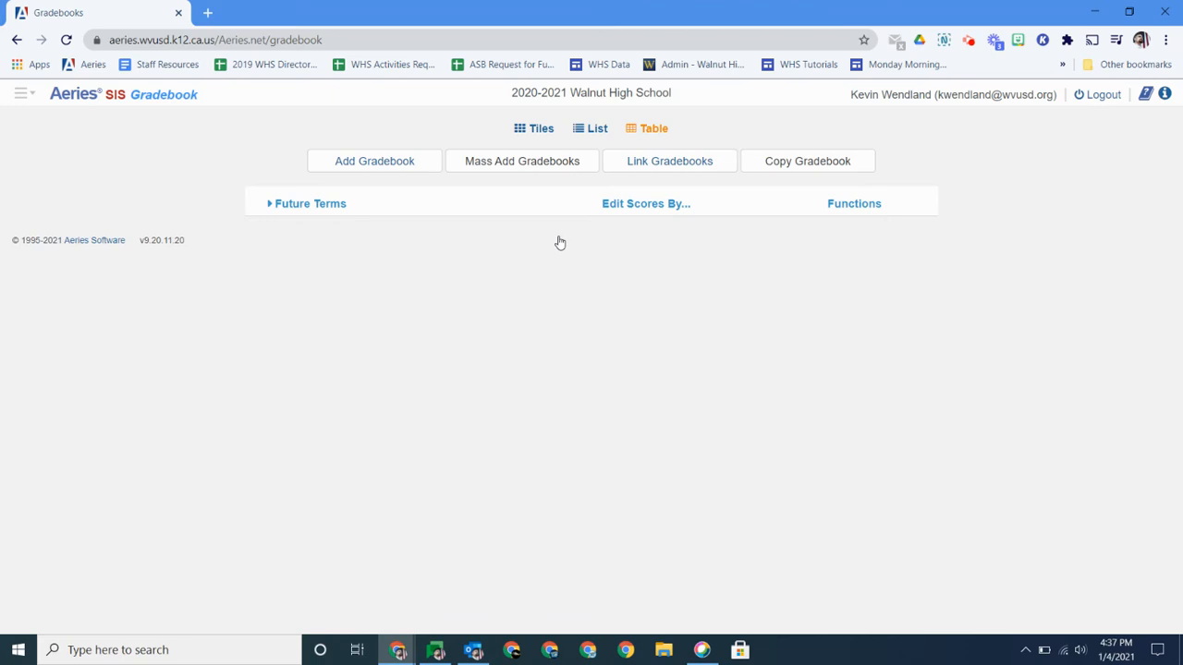
pyautogui.moveTo(336, 203)
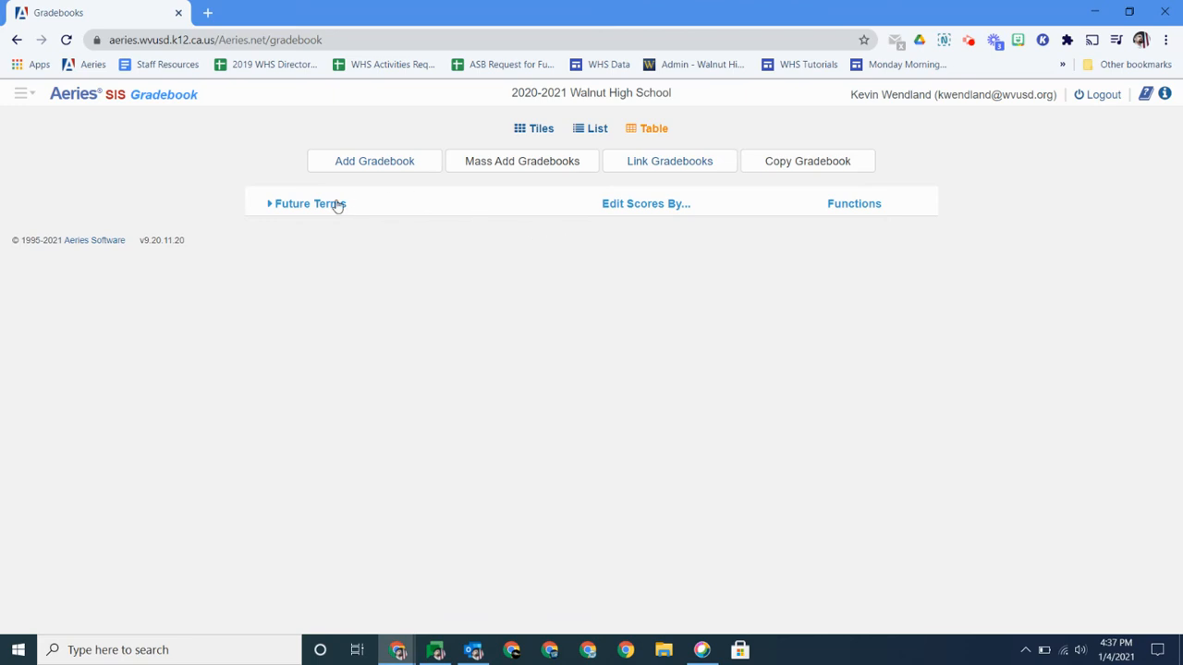
pyautogui.click(311, 203)
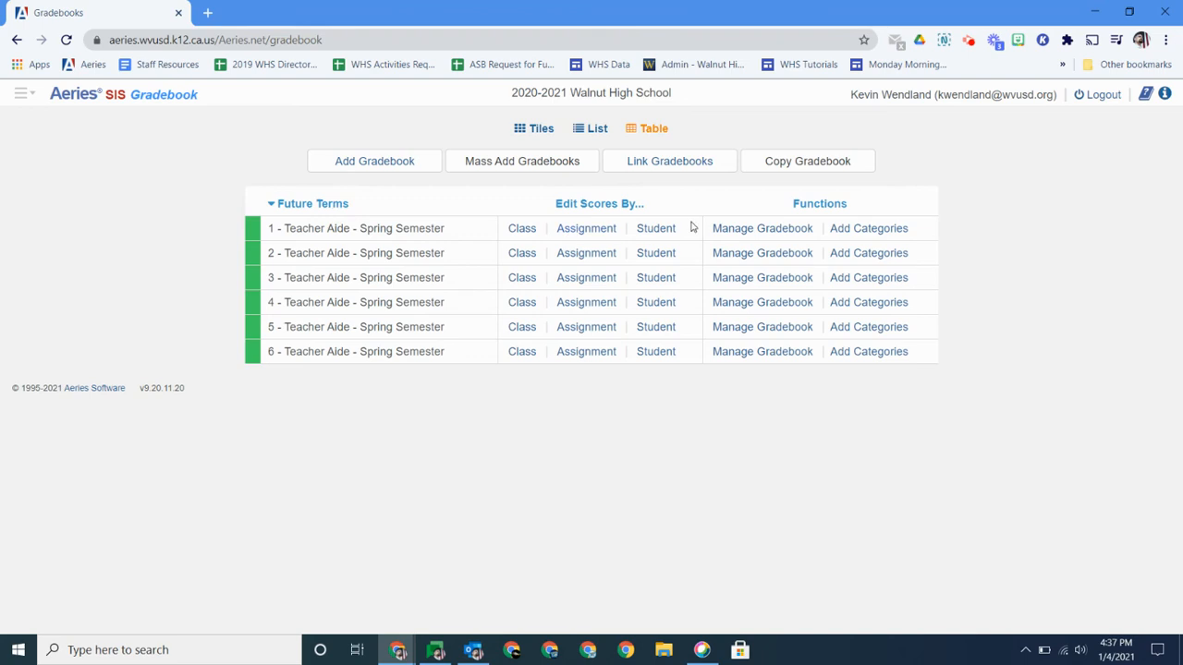
# In gradebook 1's Categories, add three rows named HW, Tests and Projects
pyautogui.click(761, 229)
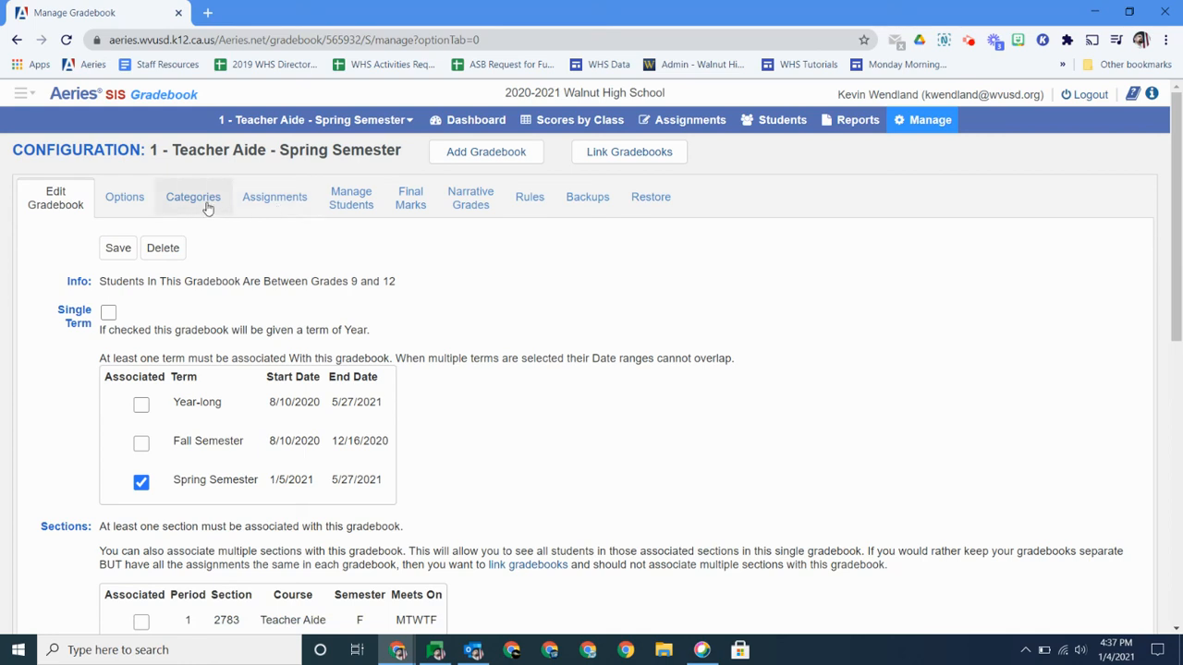
pyautogui.click(192, 196)
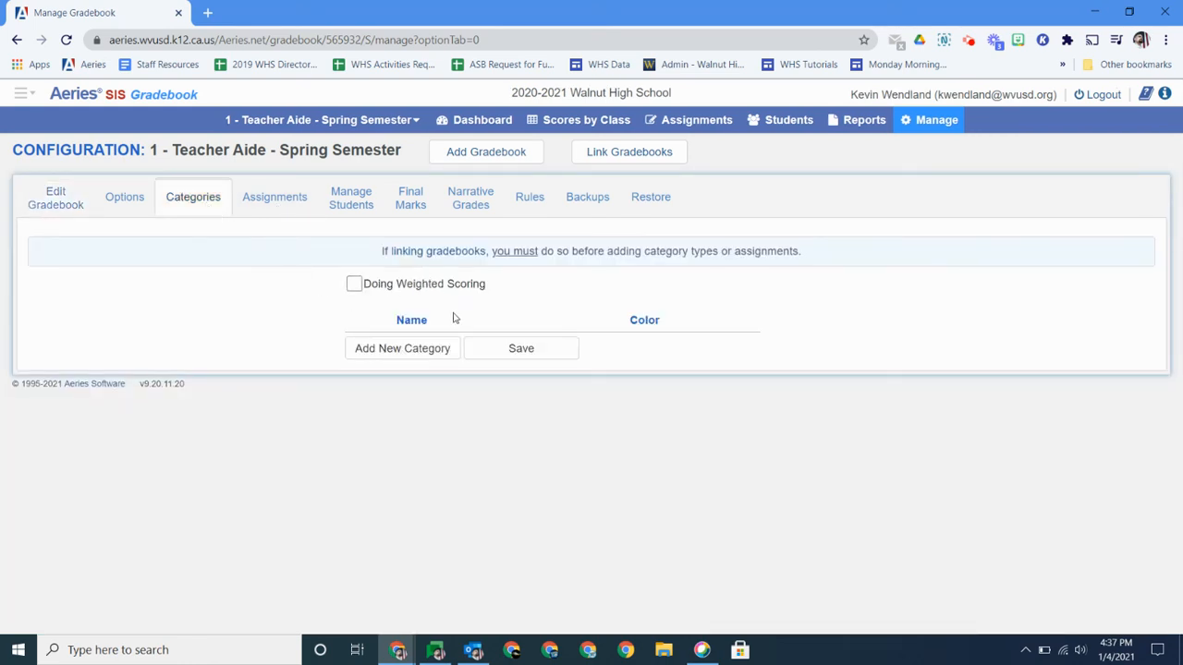
pyautogui.click(403, 347)
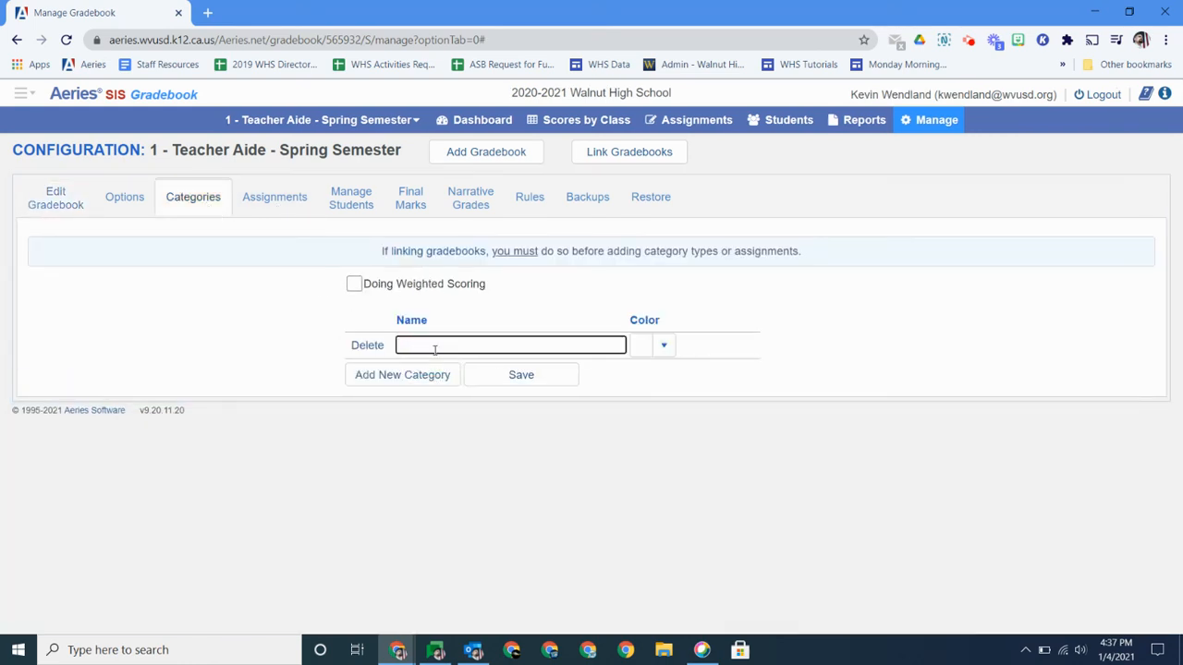
pyautogui.write('HW')
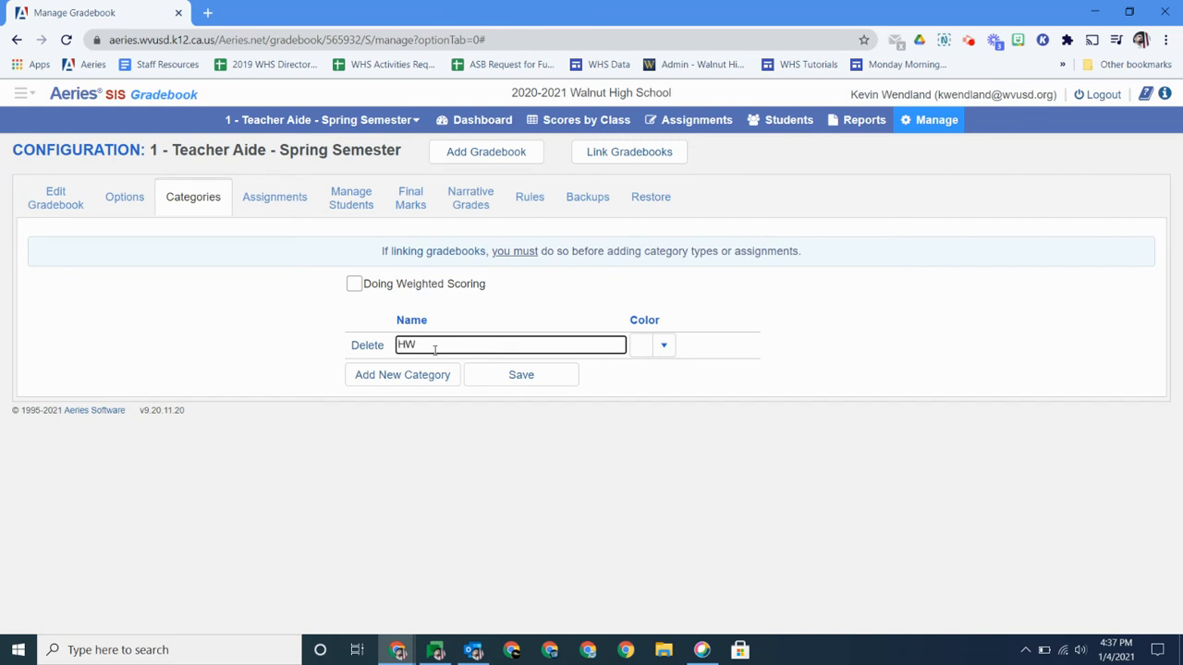
pyautogui.click(402, 374)
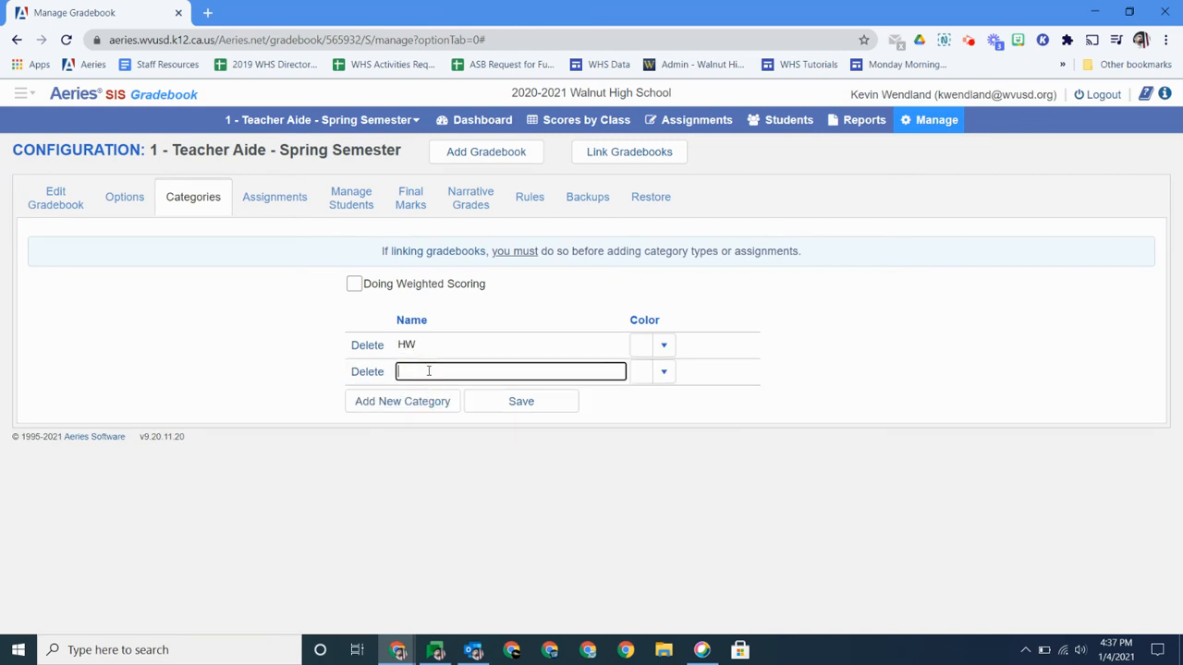
pyautogui.write('Tests')
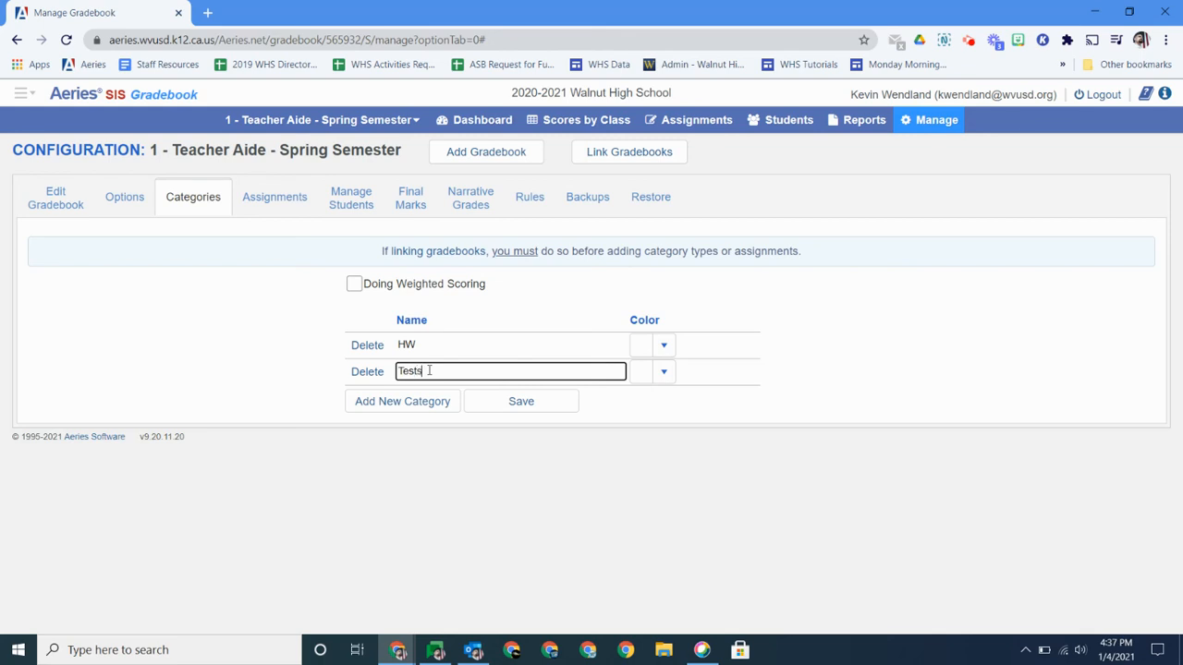
pyautogui.click(403, 399)
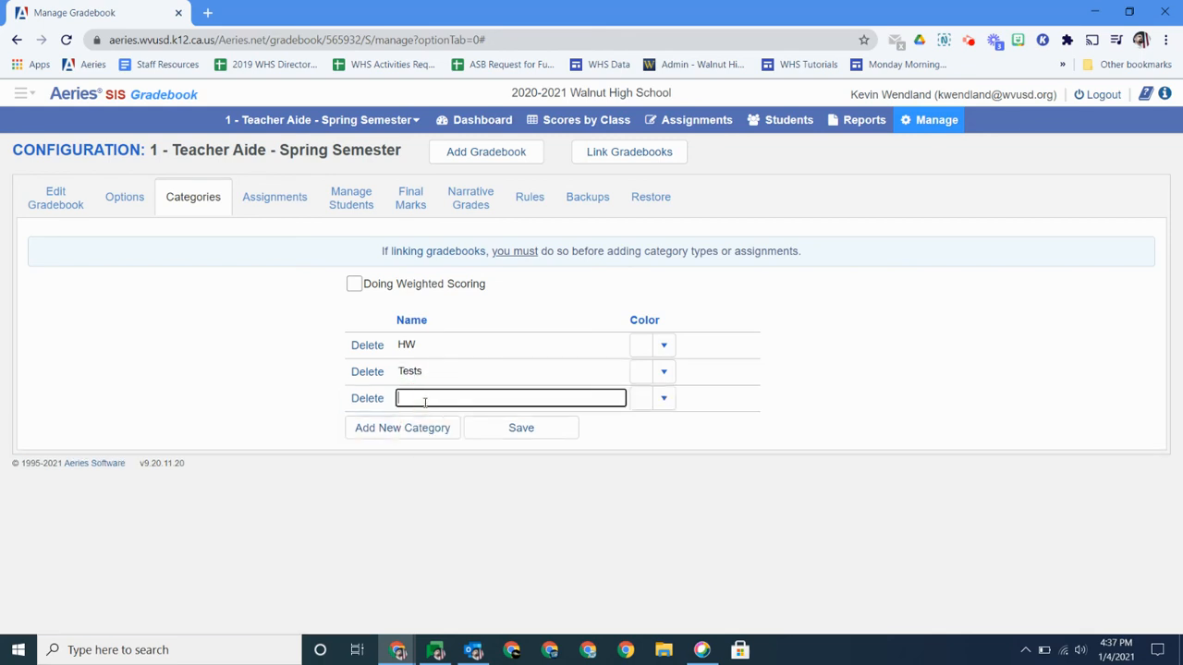
pyautogui.write('Pro')
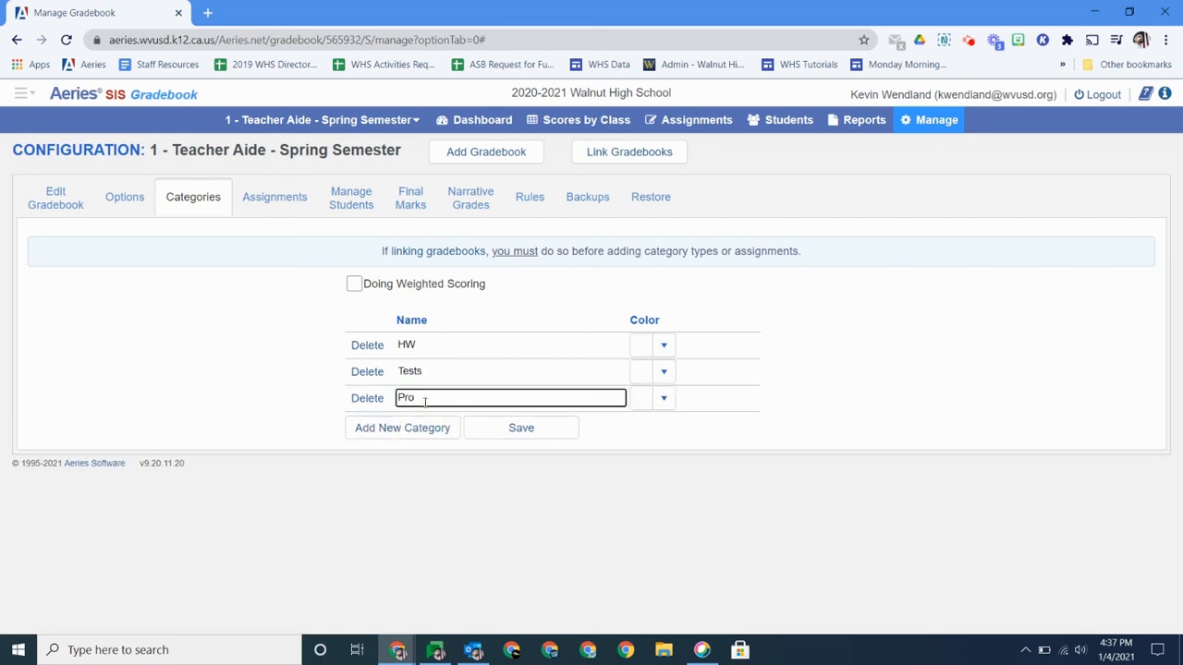
# Save the three new unweighted categories to gradebook 1
pyautogui.click(521, 427)
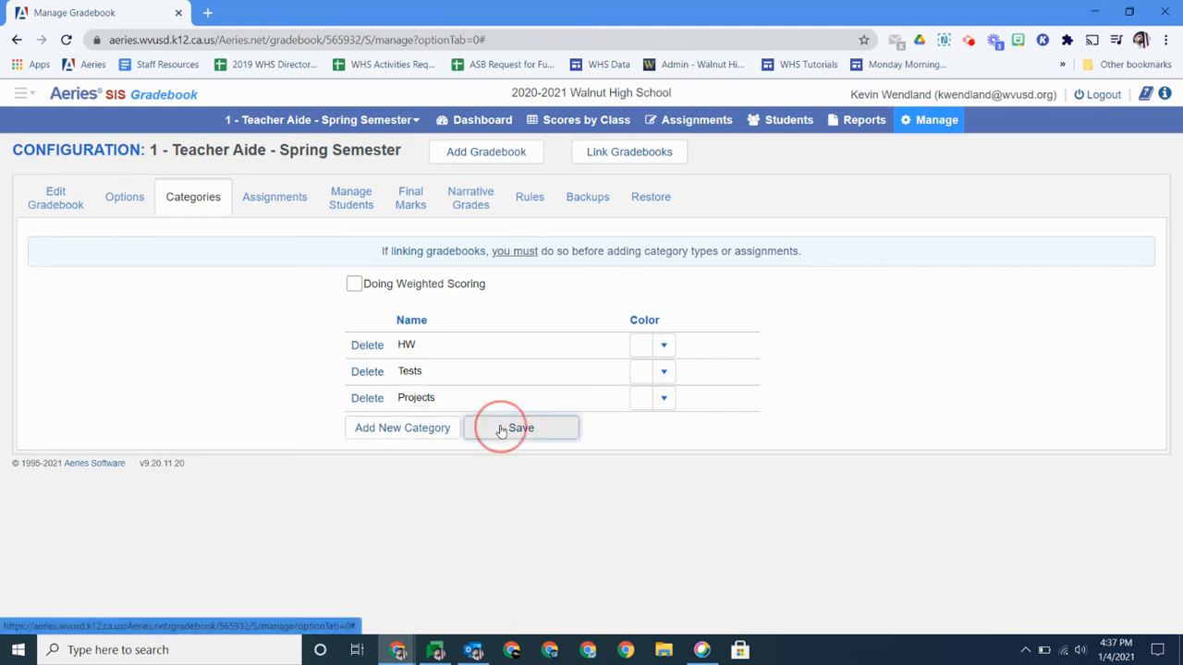
pyautogui.click(521, 427)
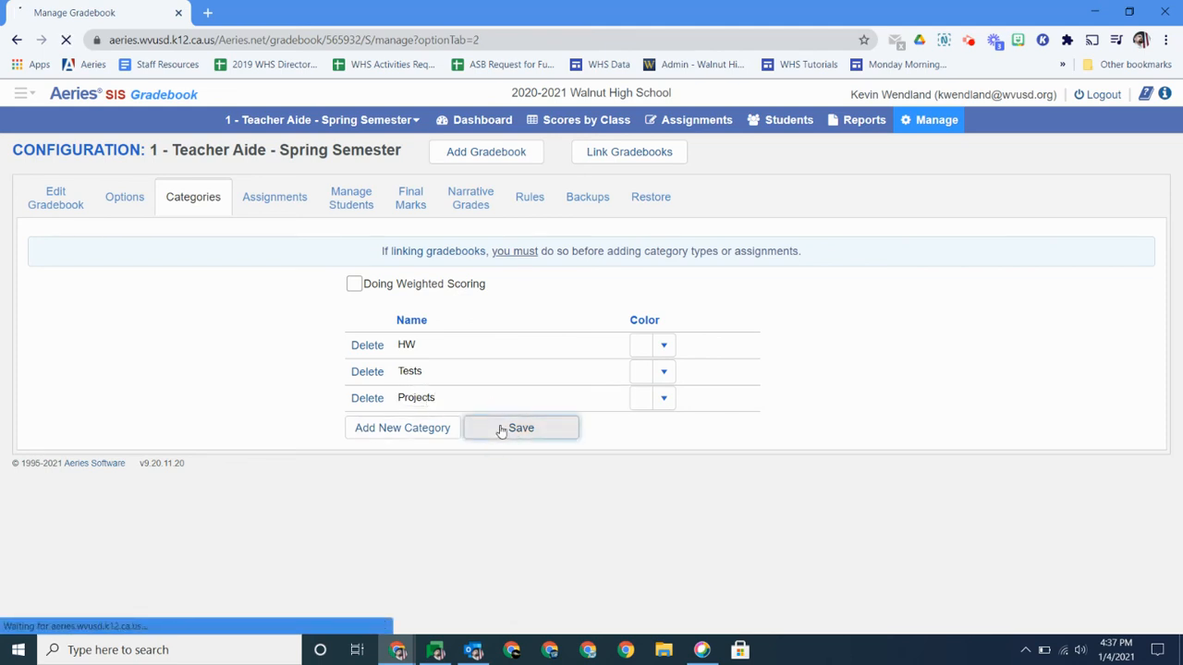
pyautogui.click(521, 427)
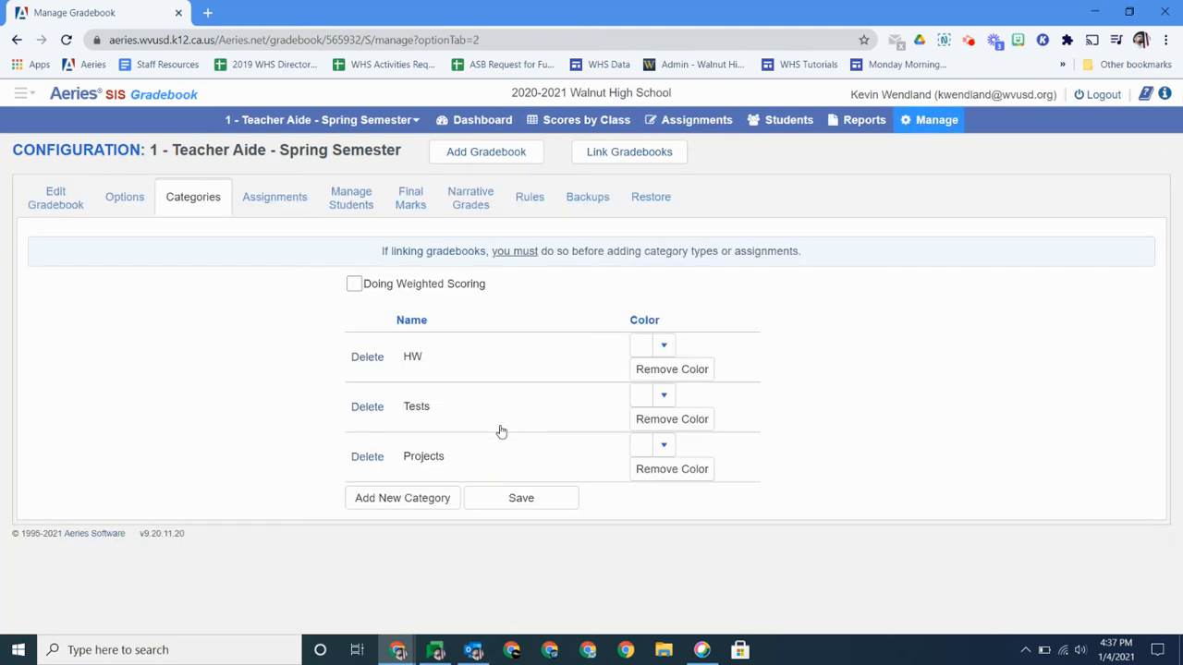
pyautogui.moveTo(178, 167)
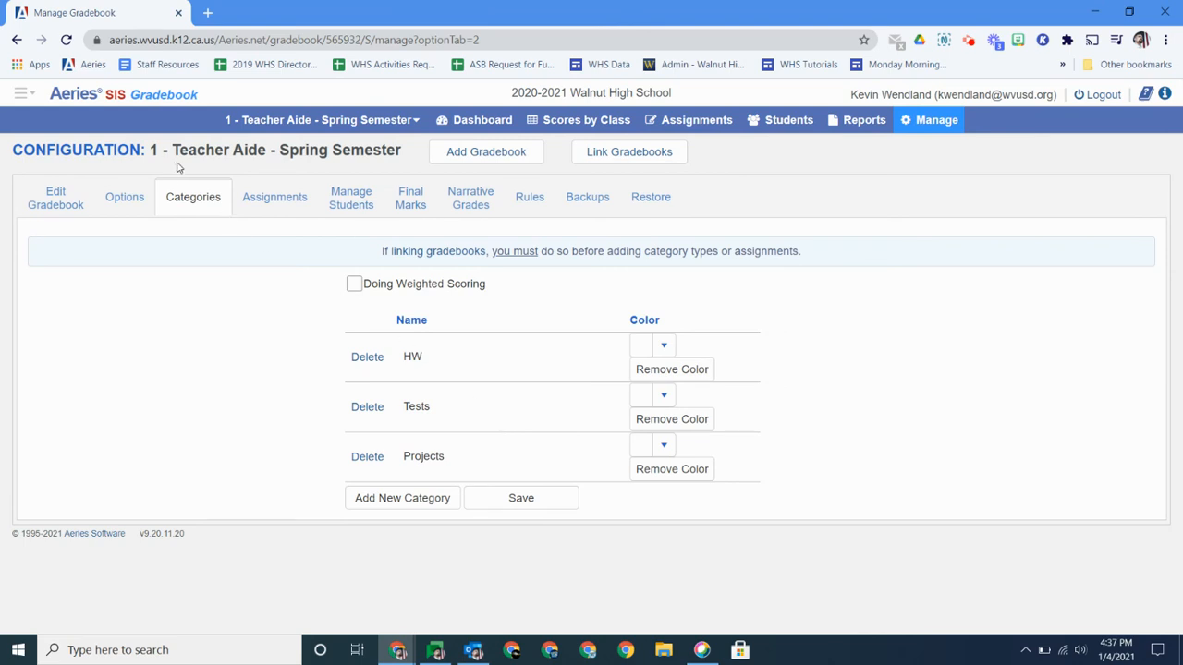
pyautogui.moveTo(365, 251)
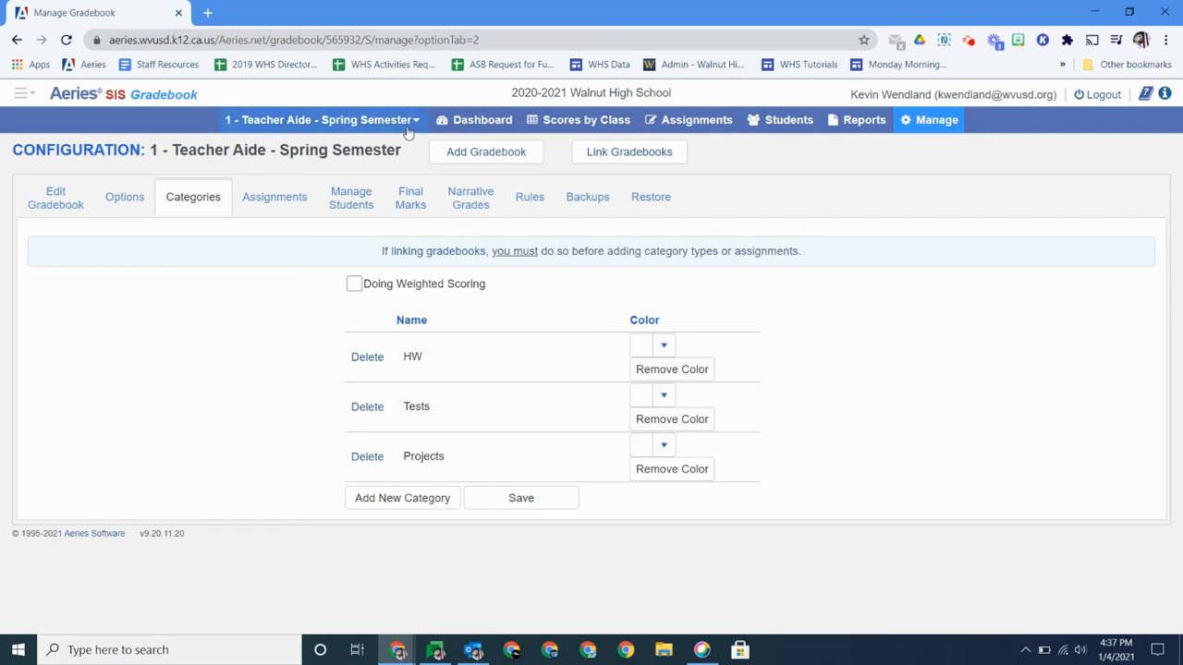
# Switch to gradebook 2, view its shared HW, Tests, Projects categories and enable Doing Weighted Scoring
pyautogui.click(321, 119)
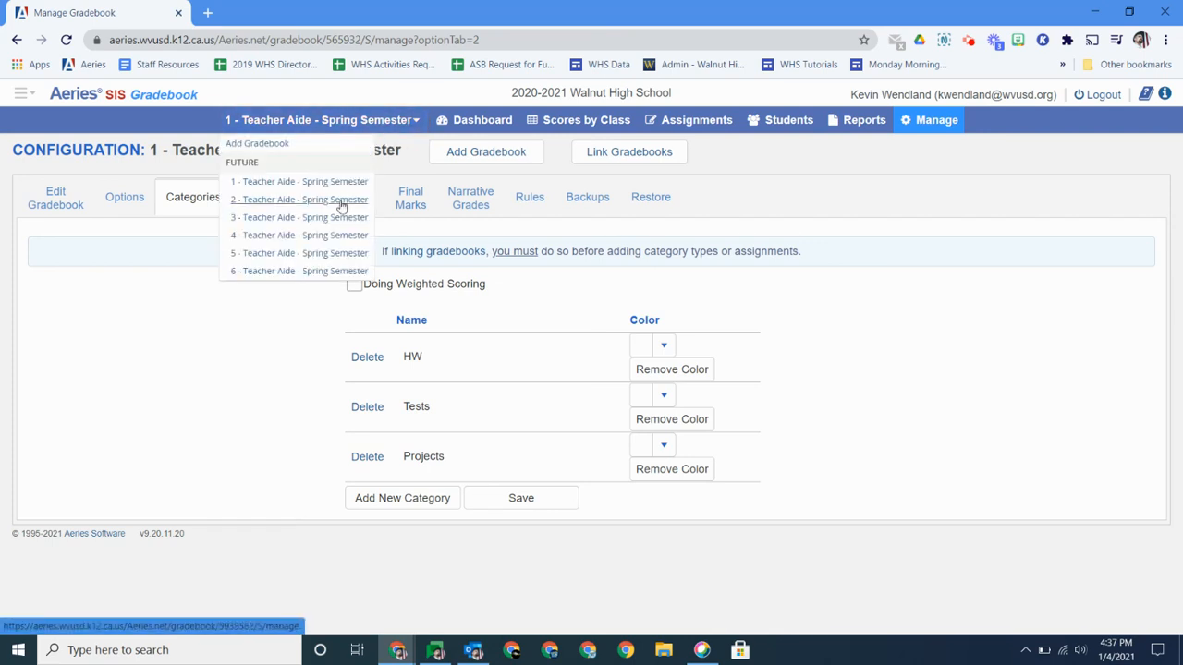
pyautogui.click(299, 199)
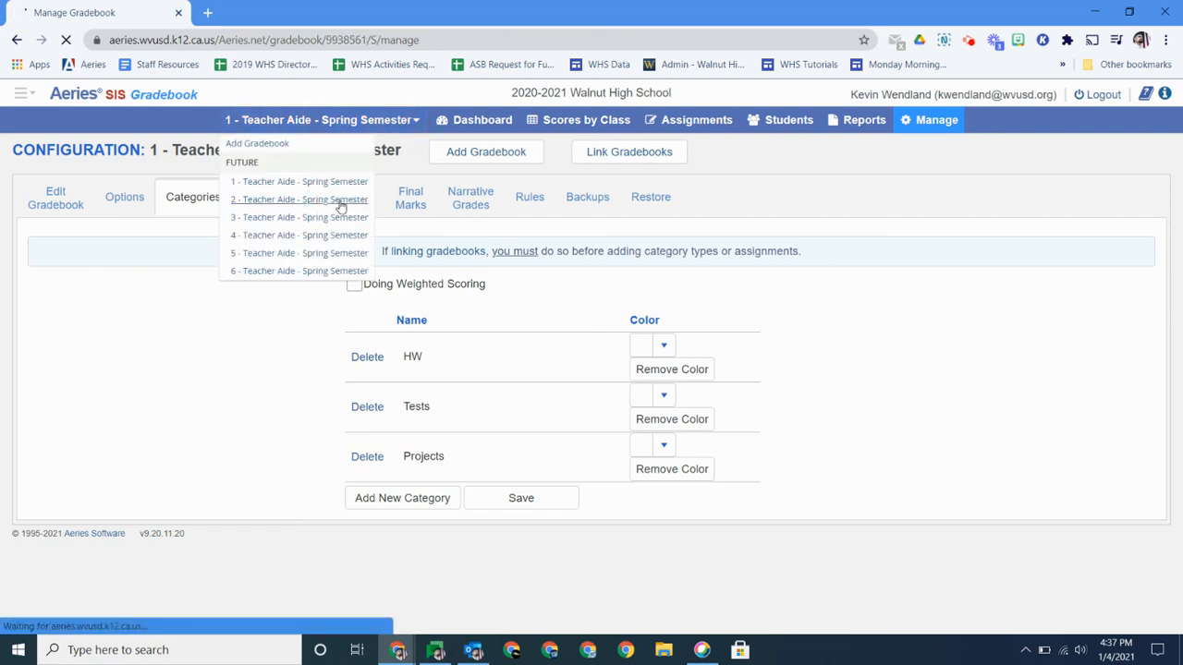
pyautogui.click(298, 199)
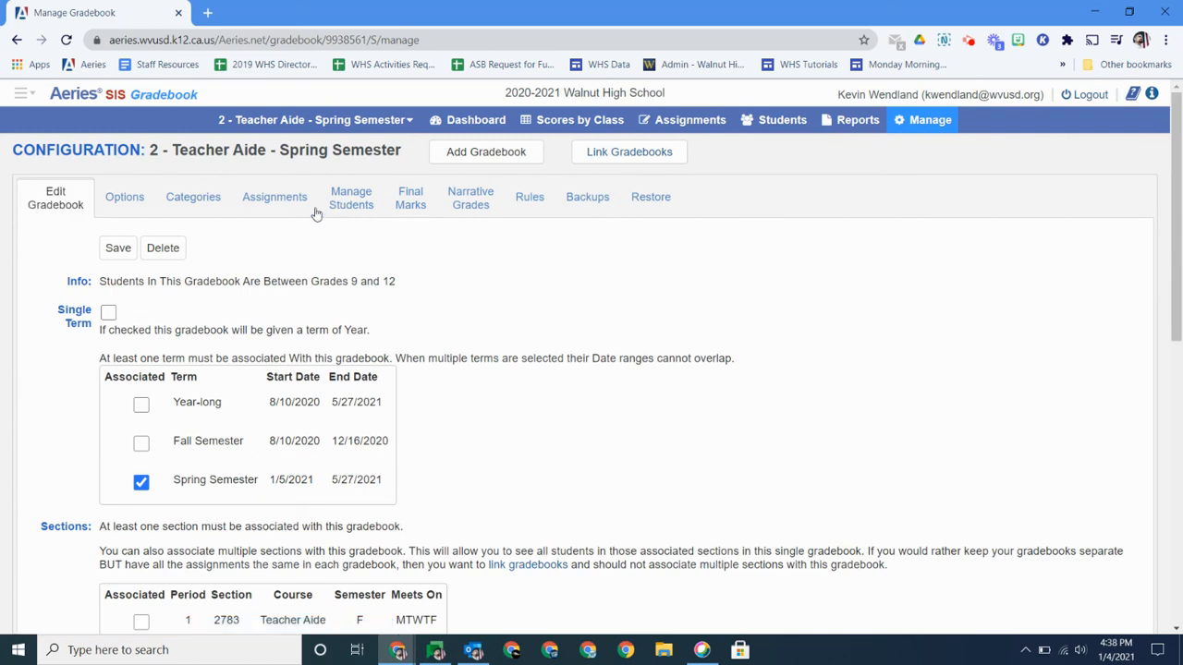
pyautogui.click(192, 196)
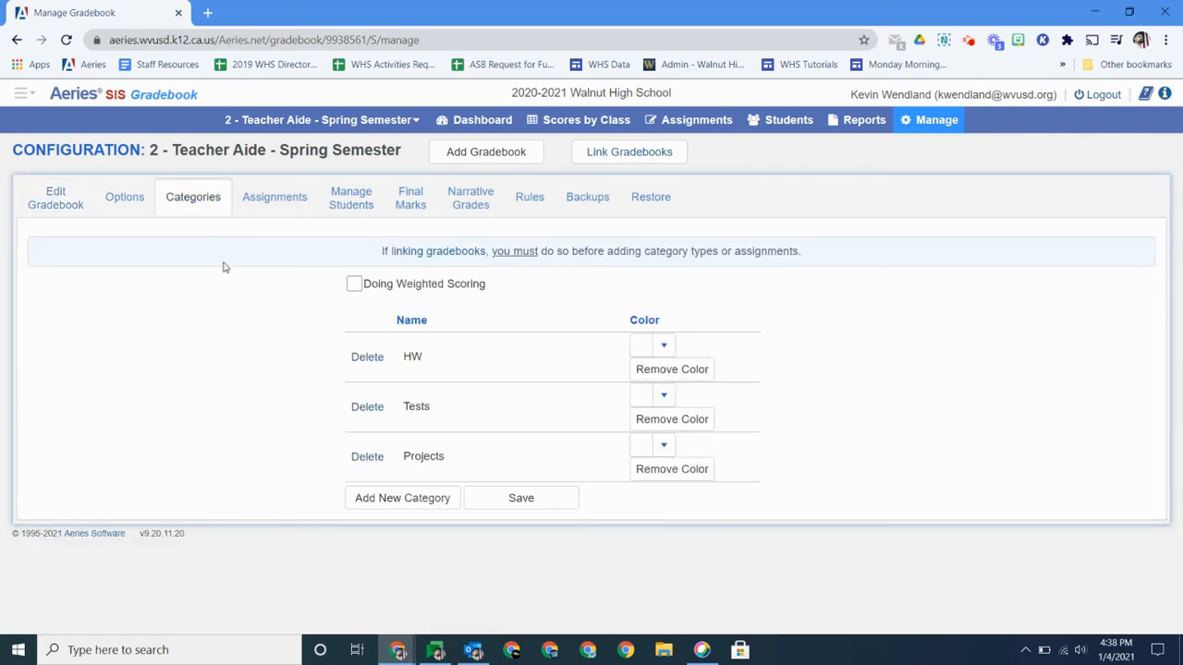
pyautogui.moveTo(229, 288)
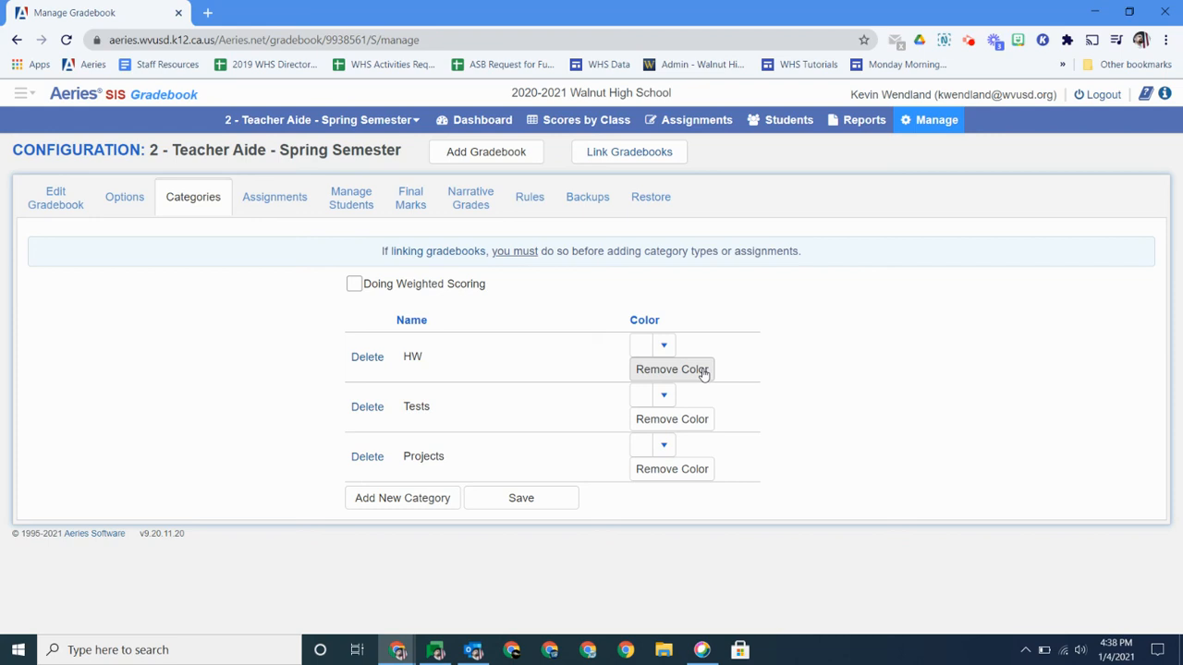
pyautogui.click(355, 285)
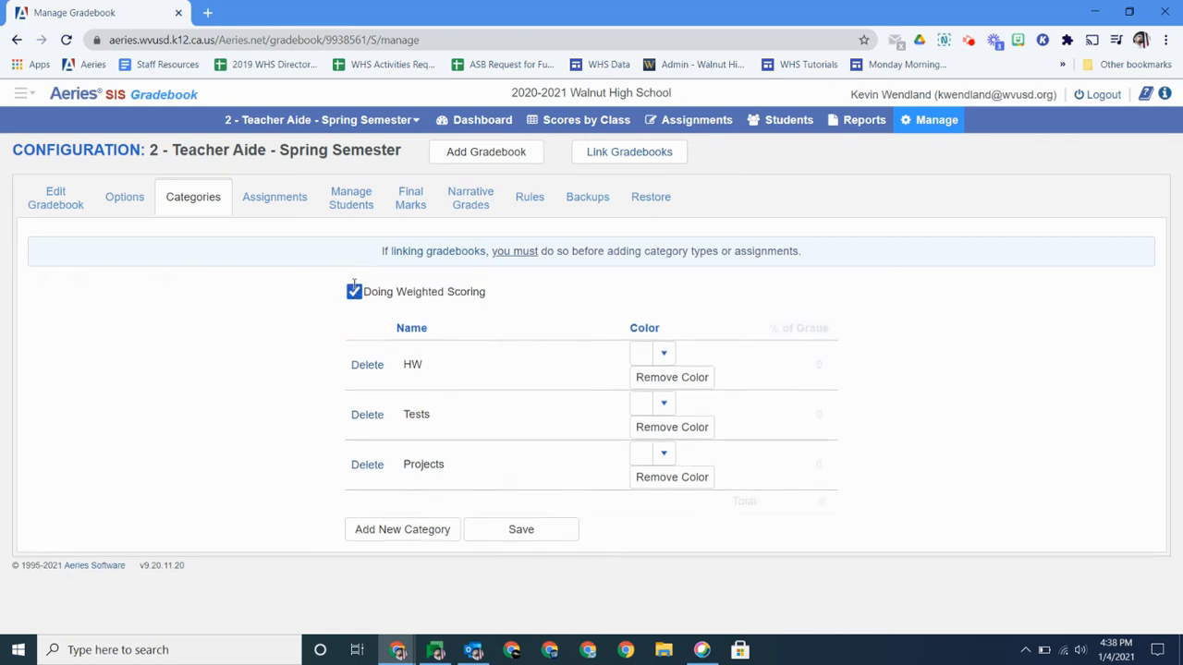